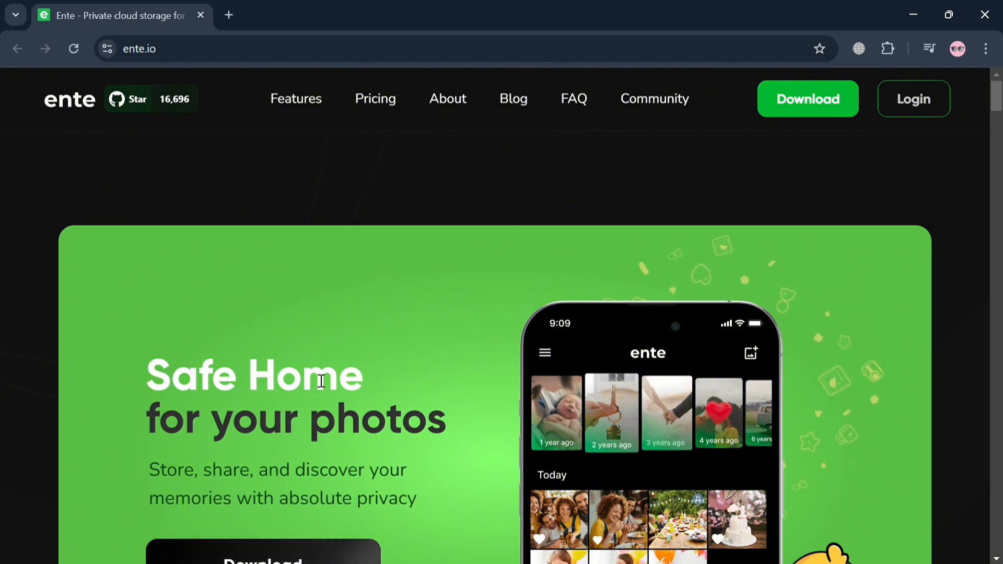
{"action": "mouse_move", "coordinate": [326, 338]}
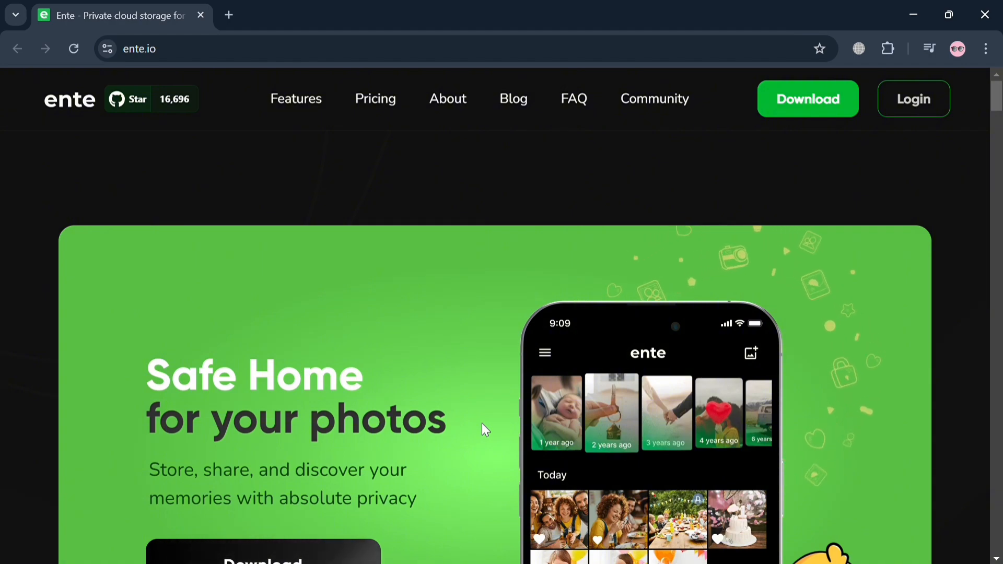
Step: Scroll to the download section and launch the Ente Photos web sign-in in a new tab
{"action": "scroll", "scroll_direction": "down", "scroll_amount": 3}
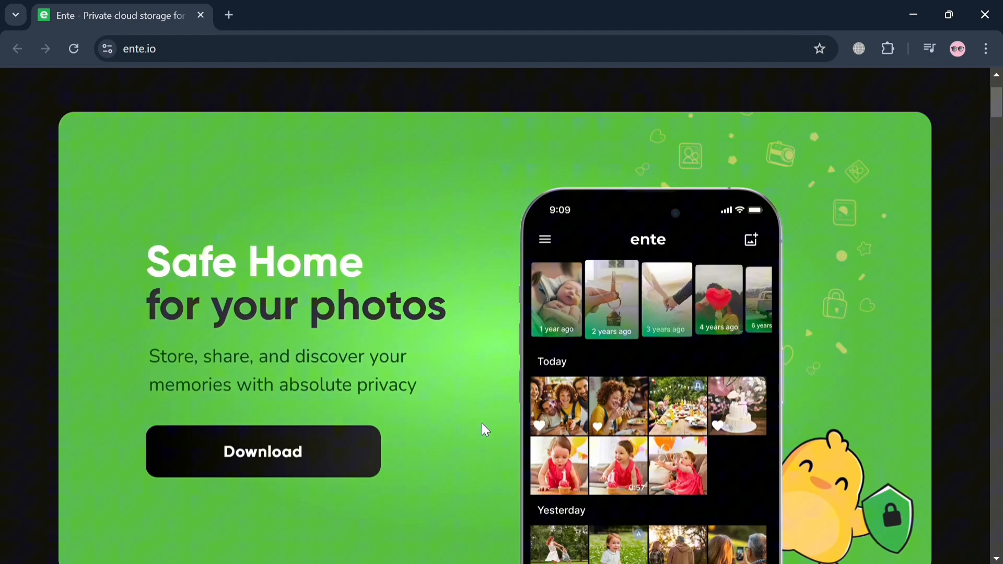
{"action": "scroll", "scroll_direction": "down", "scroll_amount": 3}
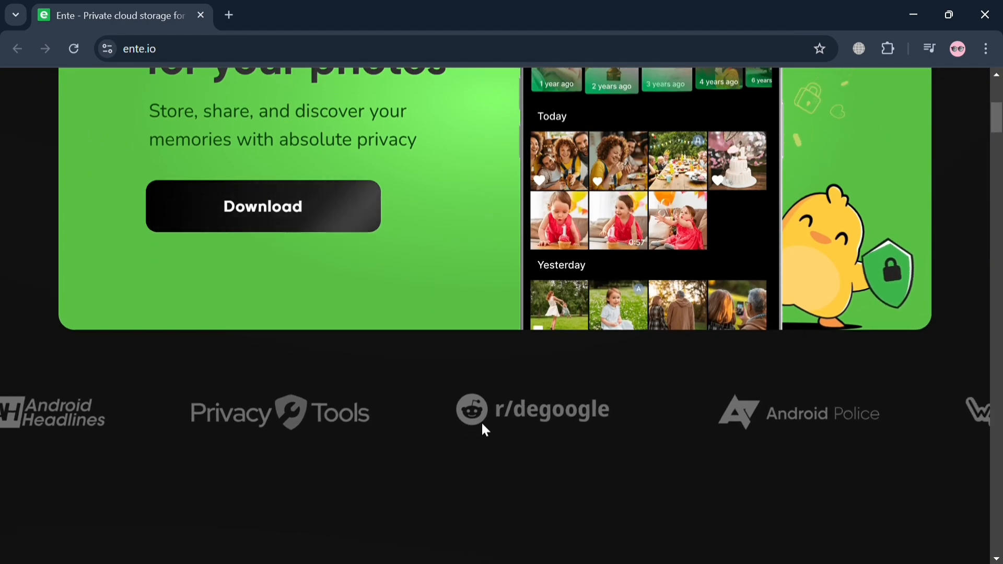
{"action": "scroll", "scroll_direction": "down", "scroll_amount": 3}
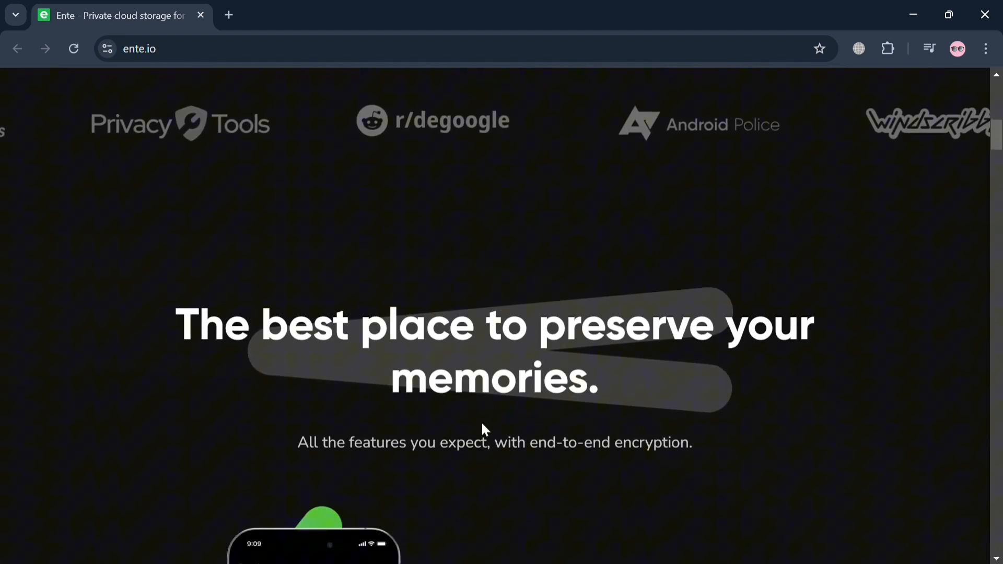
{"action": "scroll", "scroll_direction": "down", "scroll_amount": 3}
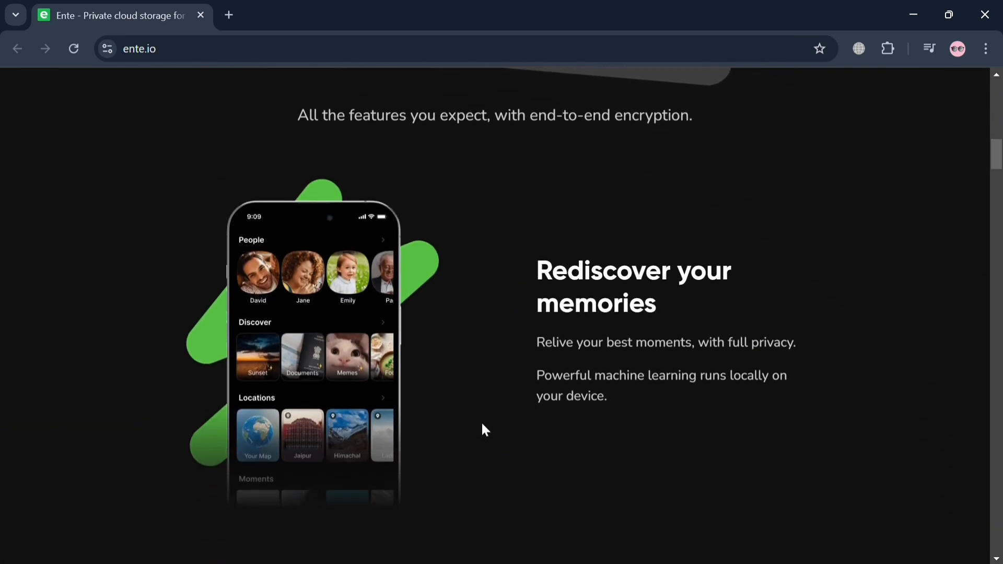
{"action": "scroll", "scroll_direction": "down", "scroll_amount": 3}
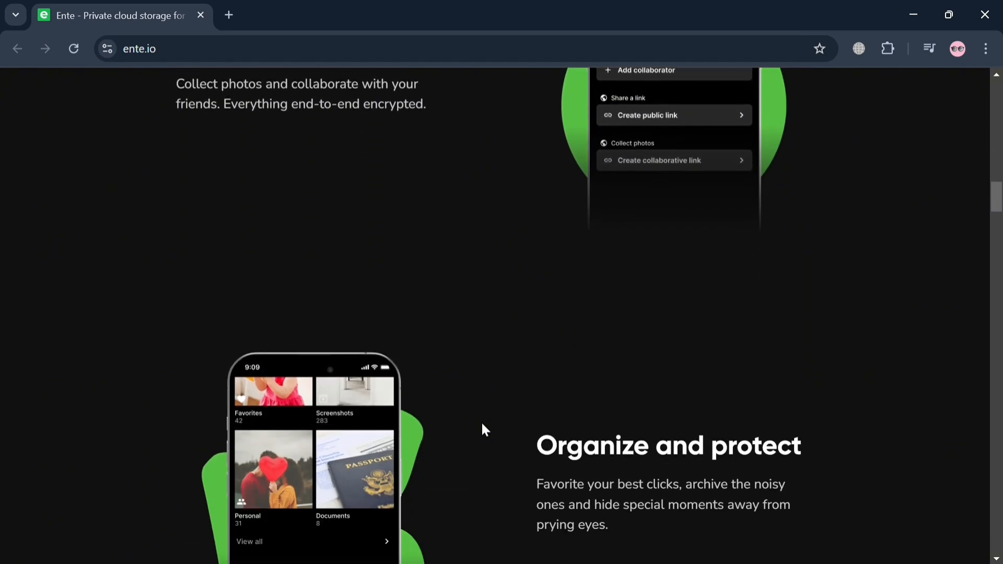
{"action": "scroll", "scroll_direction": "down", "scroll_amount": 3}
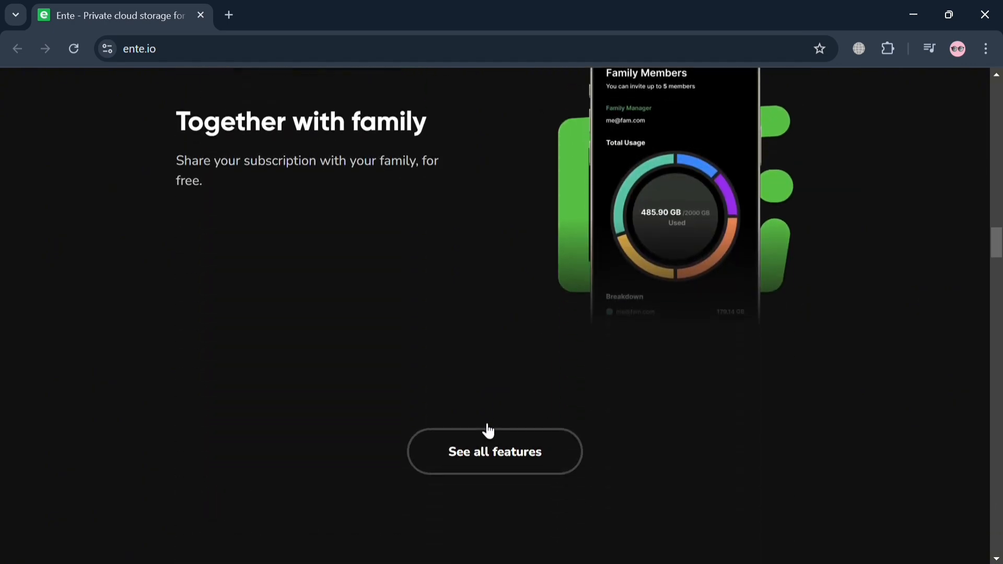
{"action": "scroll", "scroll_direction": "down", "scroll_amount": 3}
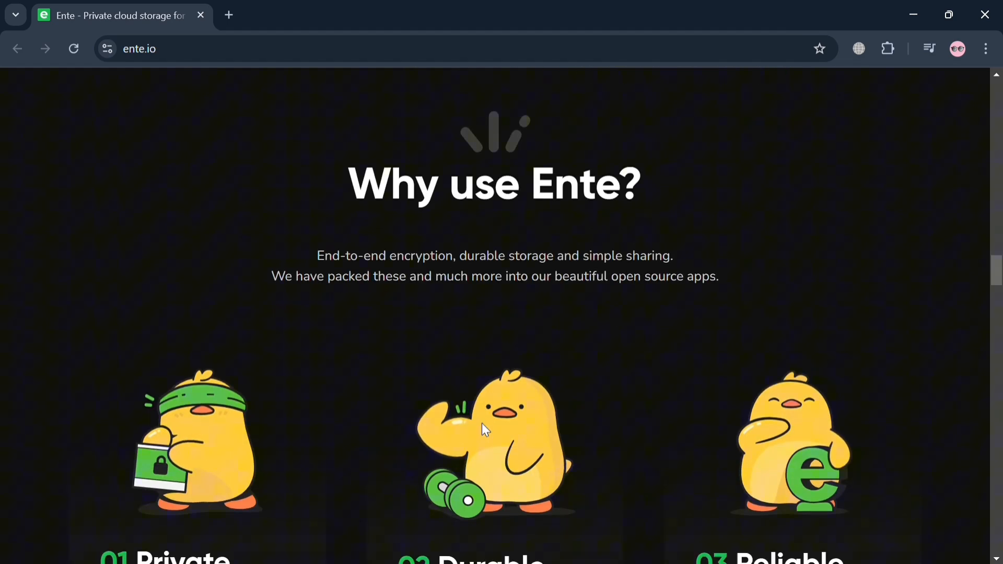
{"action": "scroll", "scroll_direction": "down", "scroll_amount": 3}
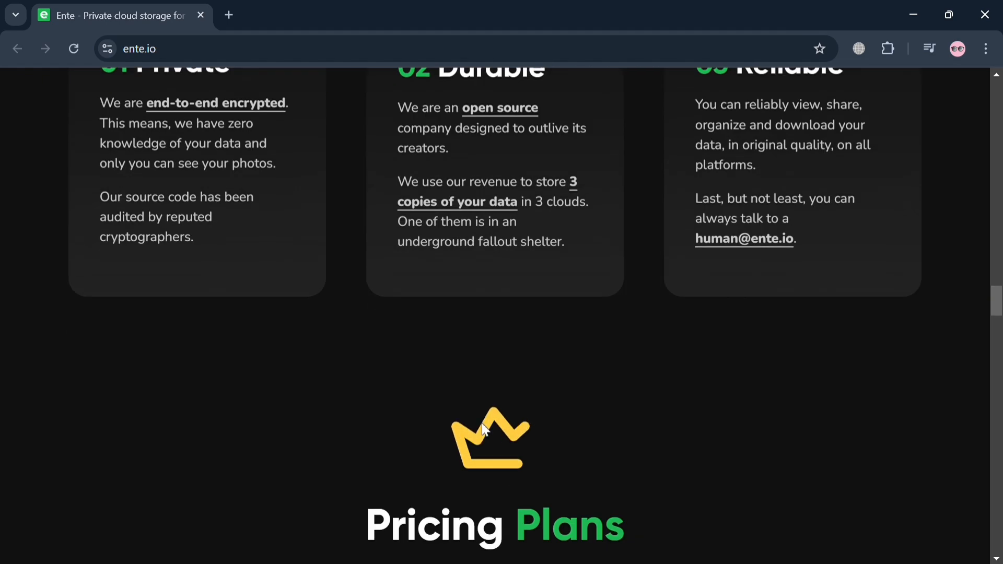
{"action": "scroll", "scroll_direction": "down", "scroll_amount": 3}
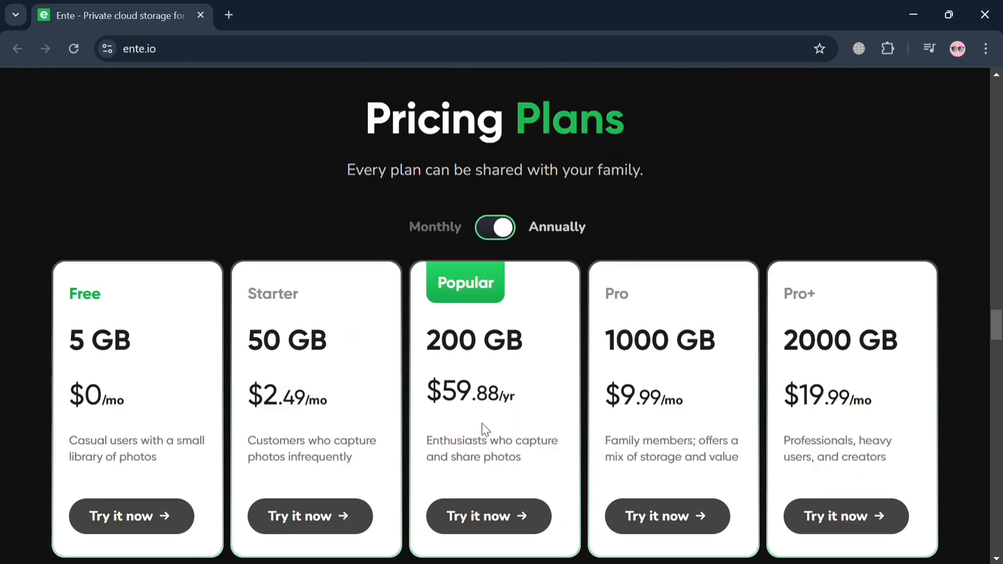
{"action": "scroll", "scroll_direction": "down", "scroll_amount": 3}
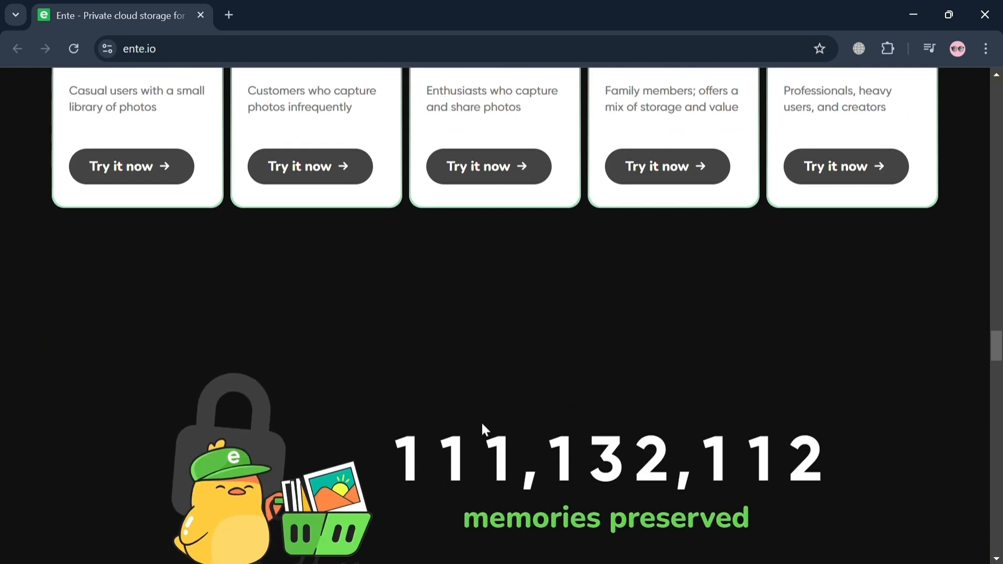
{"action": "scroll", "scroll_direction": "down", "scroll_amount": 3}
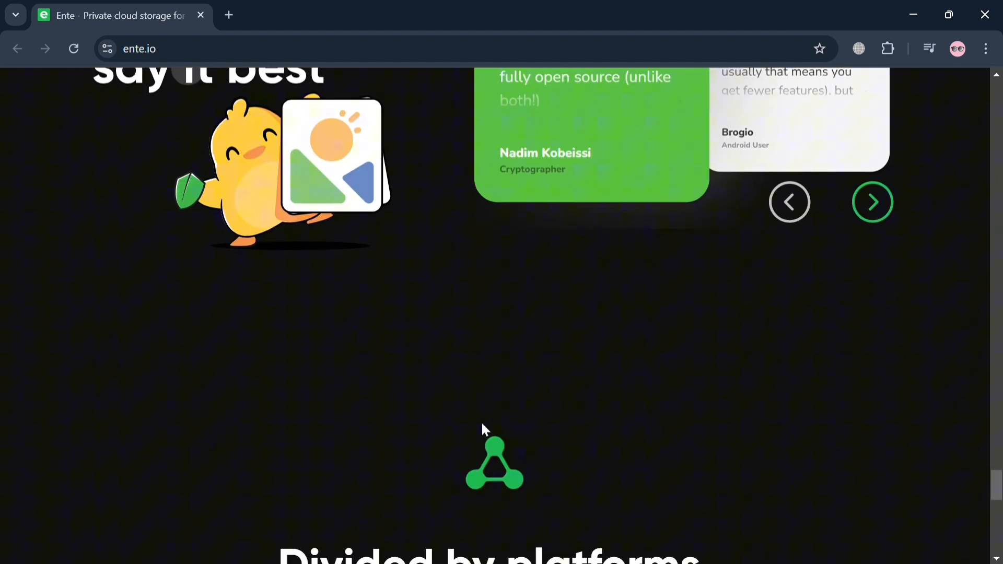
{"action": "scroll", "scroll_direction": "down", "scroll_amount": 3}
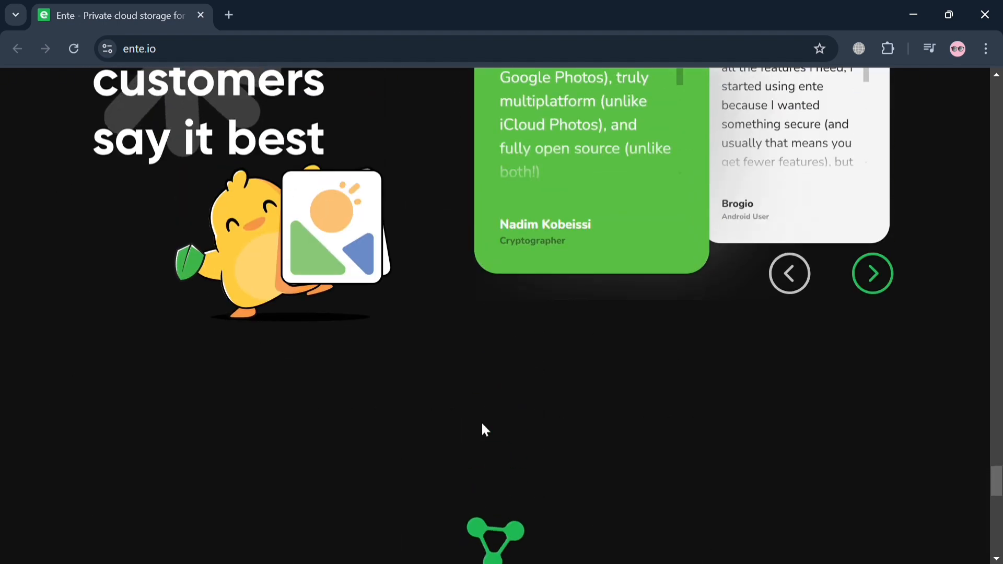
{"action": "scroll", "scroll_direction": "down", "scroll_amount": 3}
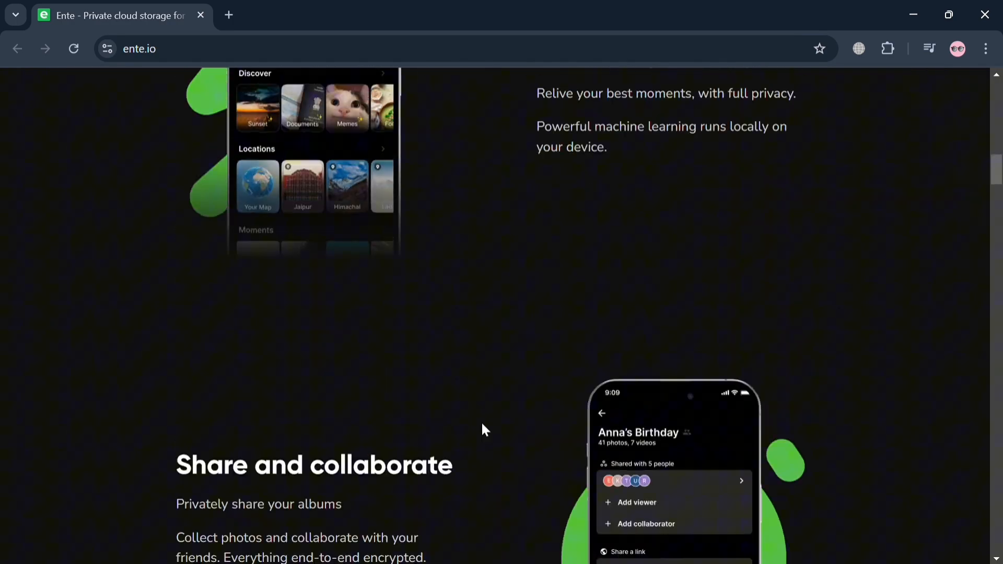
{"action": "scroll", "scroll_direction": "down", "scroll_amount": 3}
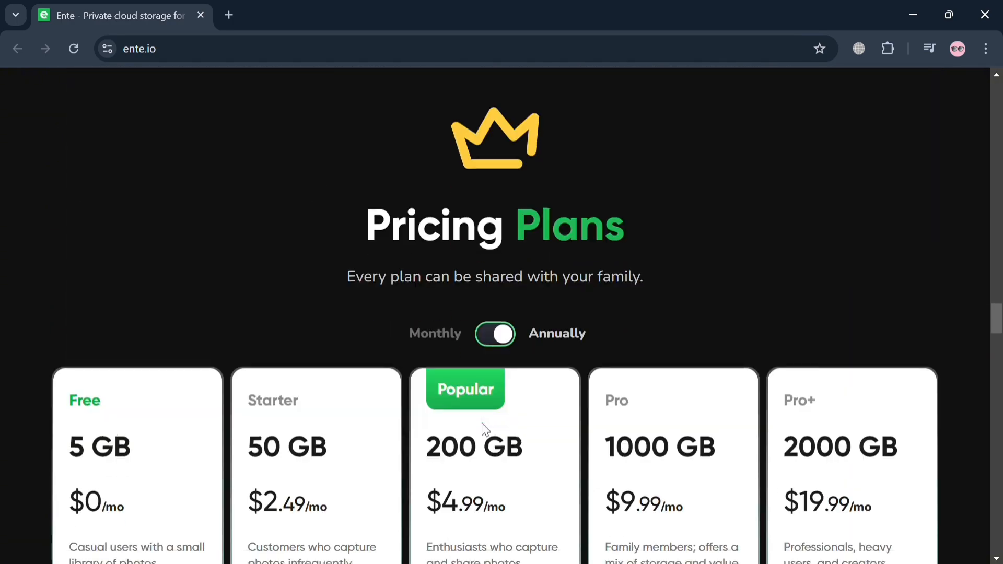
{"action": "scroll", "scroll_direction": "down", "scroll_amount": 3}
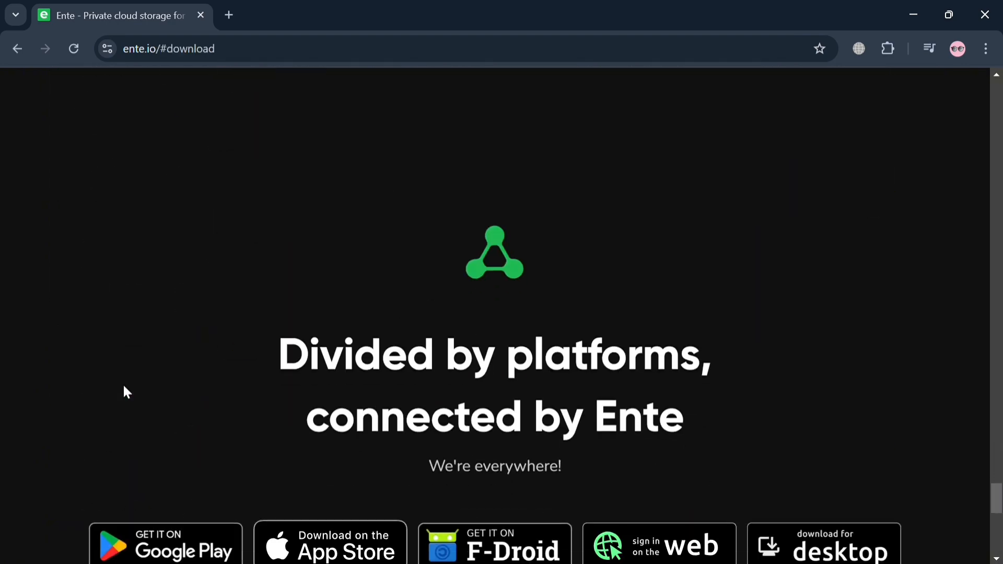
{"action": "scroll", "scroll_direction": "down", "scroll_amount": 3}
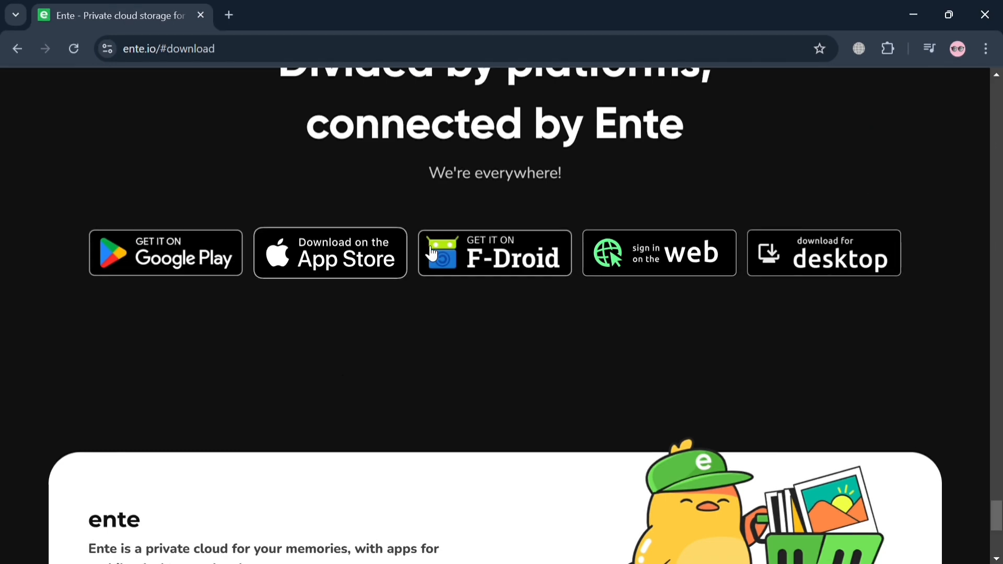
{"action": "mouse_move", "coordinate": [702, 259]}
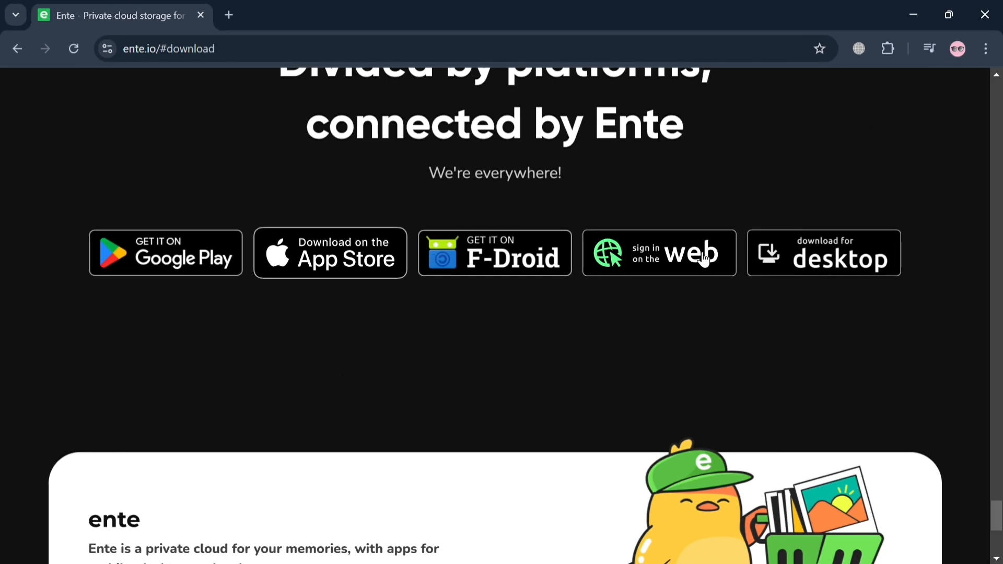
{"action": "left_click", "coordinate": [659, 253]}
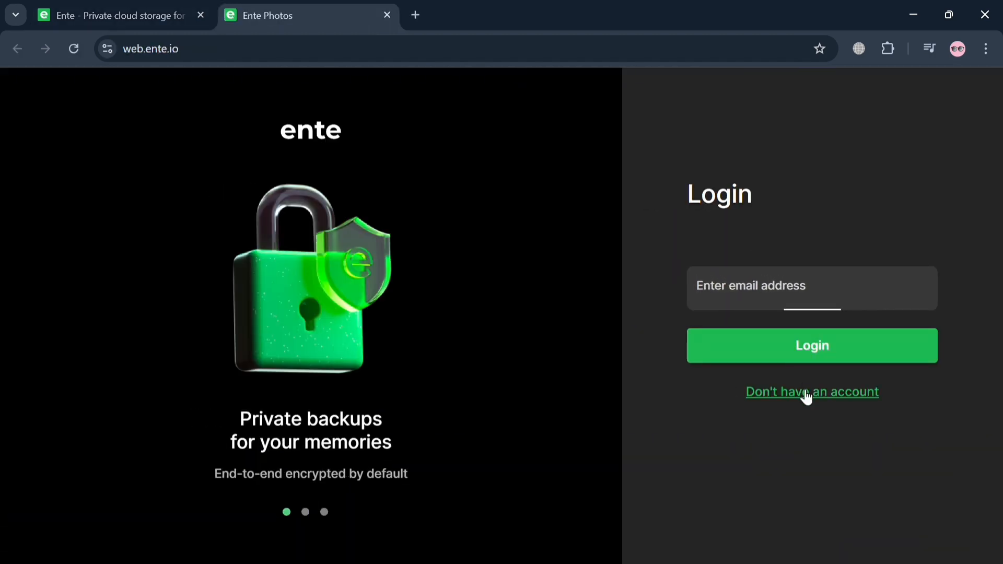
{"action": "left_click", "coordinate": [812, 392]}
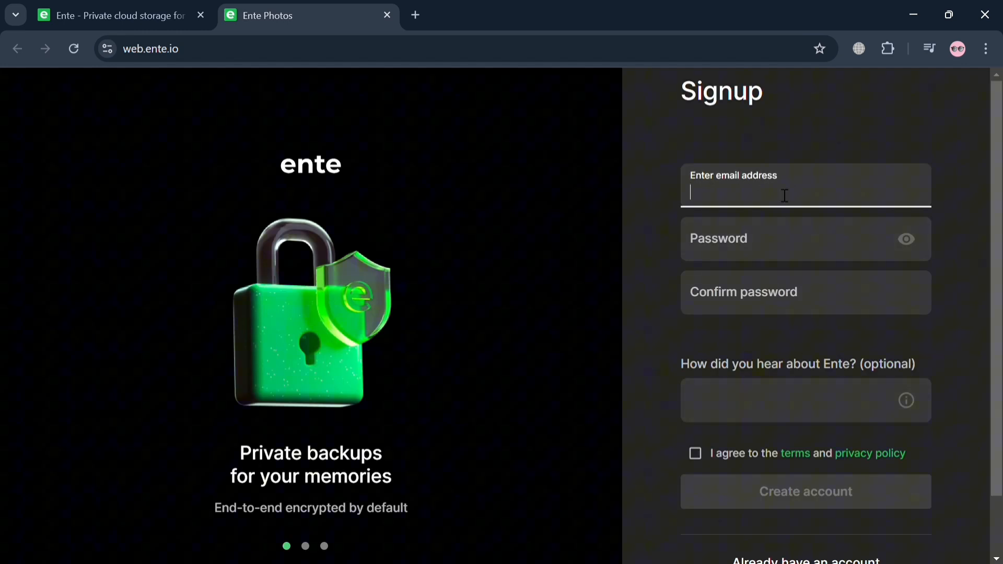
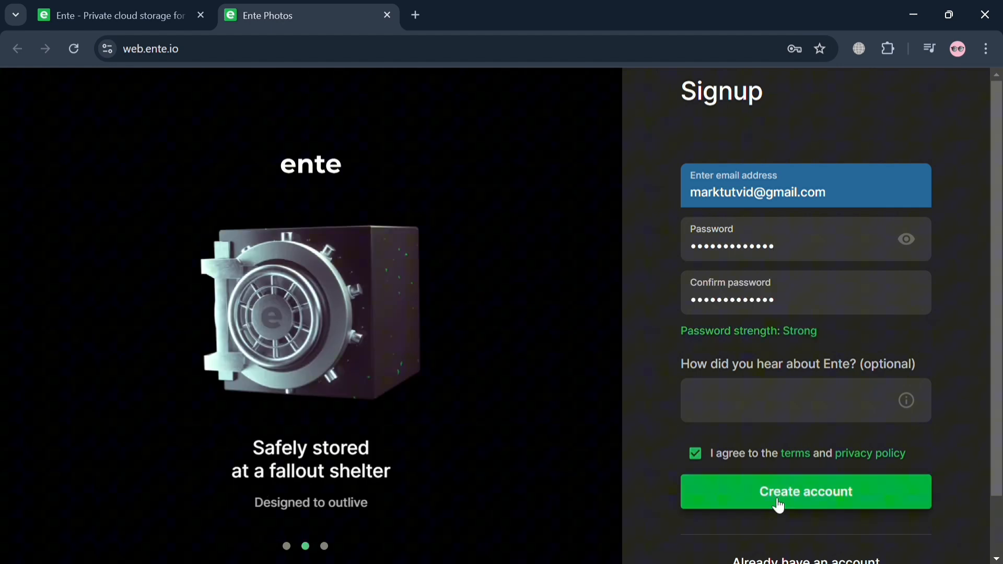
{"action": "left_click", "coordinate": [806, 490]}
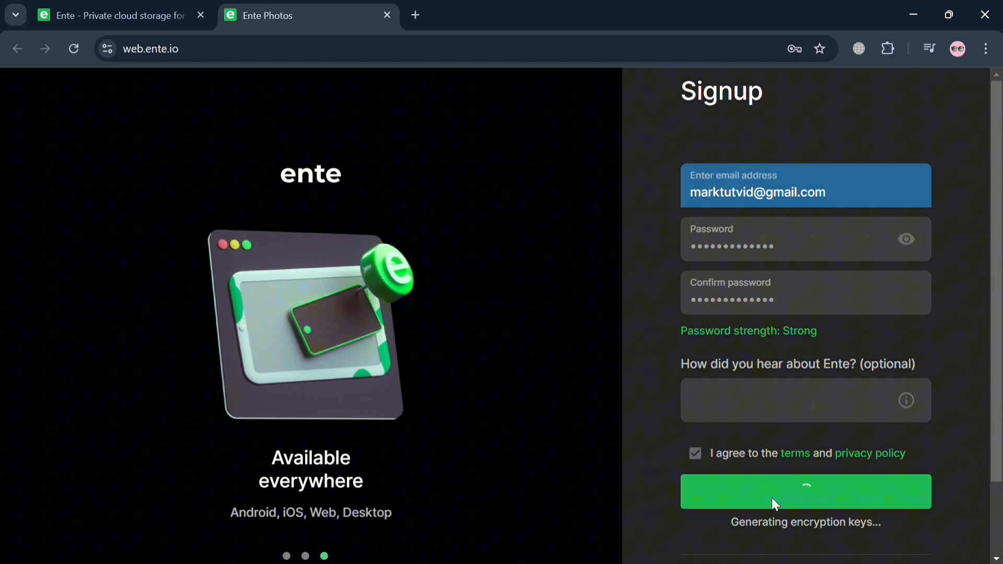
Step: Reach the verification screen, then find Ente's 'Verification code' email in Gmail in a new tab
{"action": "left_click", "coordinate": [804, 491]}
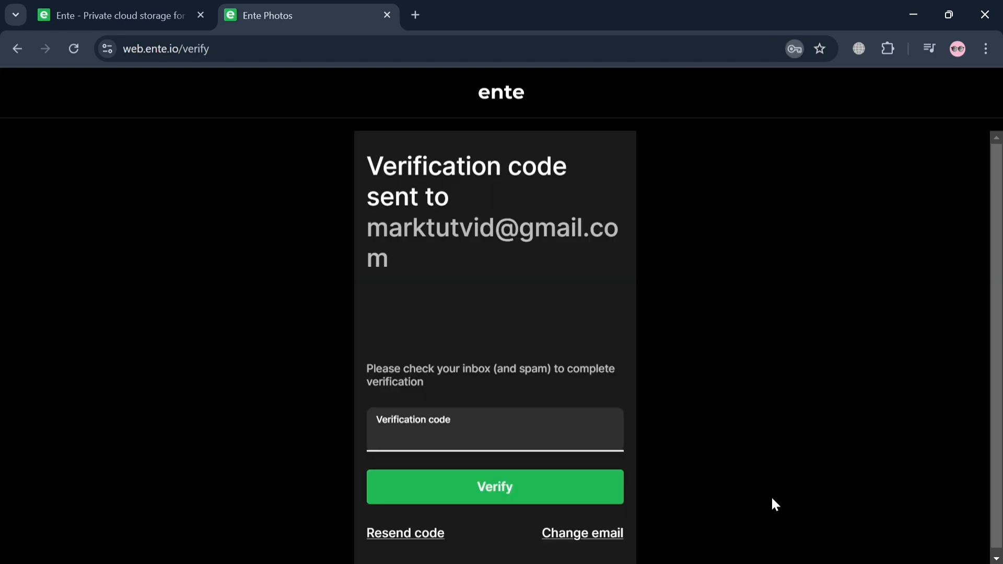
{"action": "left_click", "coordinate": [494, 437]}
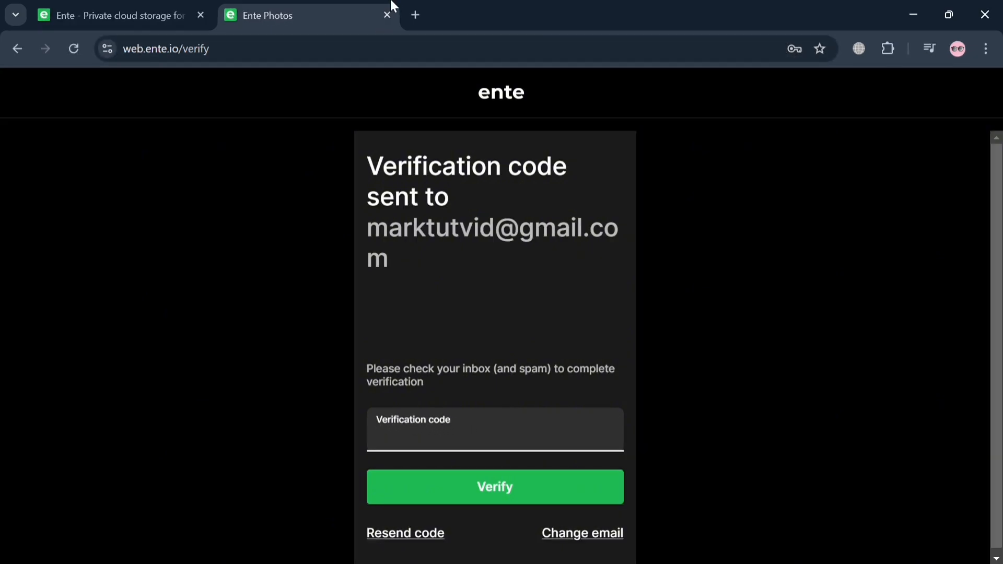
{"action": "left_click", "coordinate": [415, 15]}
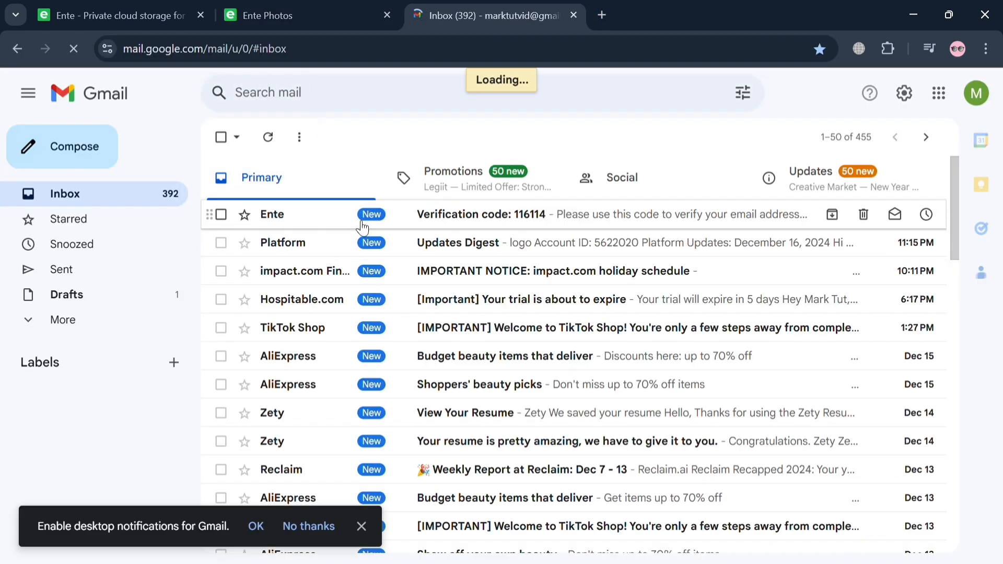
{"action": "left_click", "coordinate": [479, 214]}
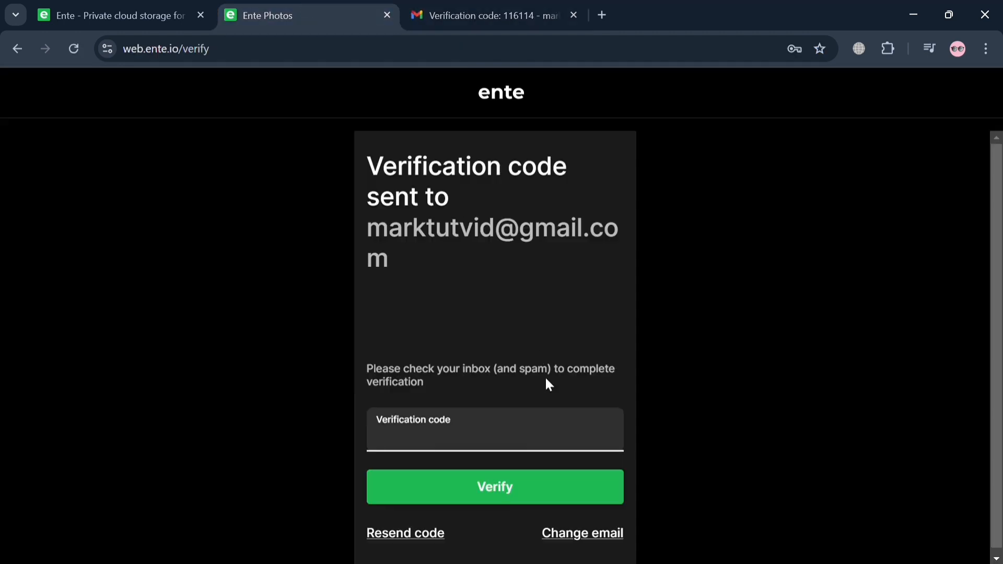
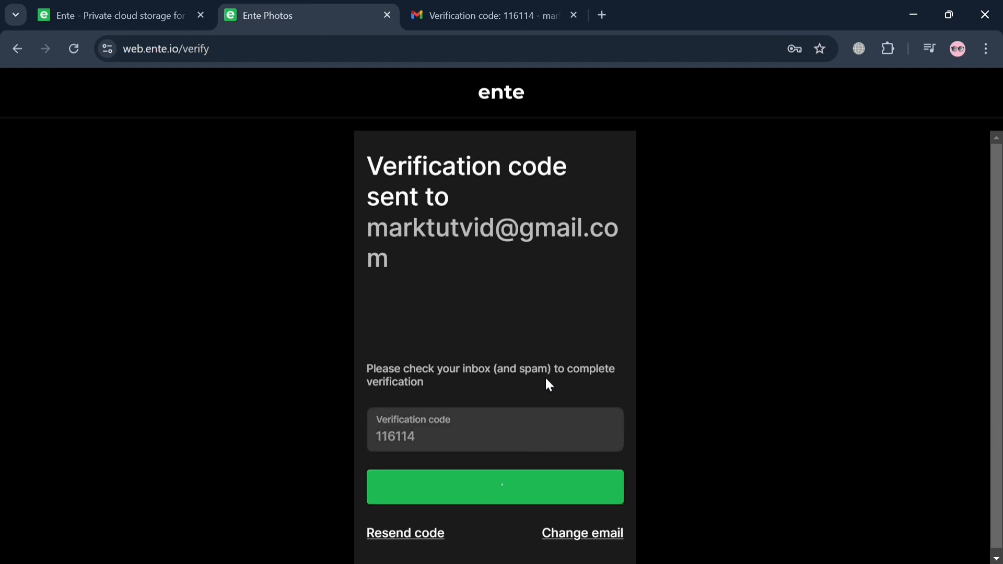
Step: Verify the account with the emailed code and choose 'Do this later' for the recovery key
{"action": "left_click", "coordinate": [494, 485]}
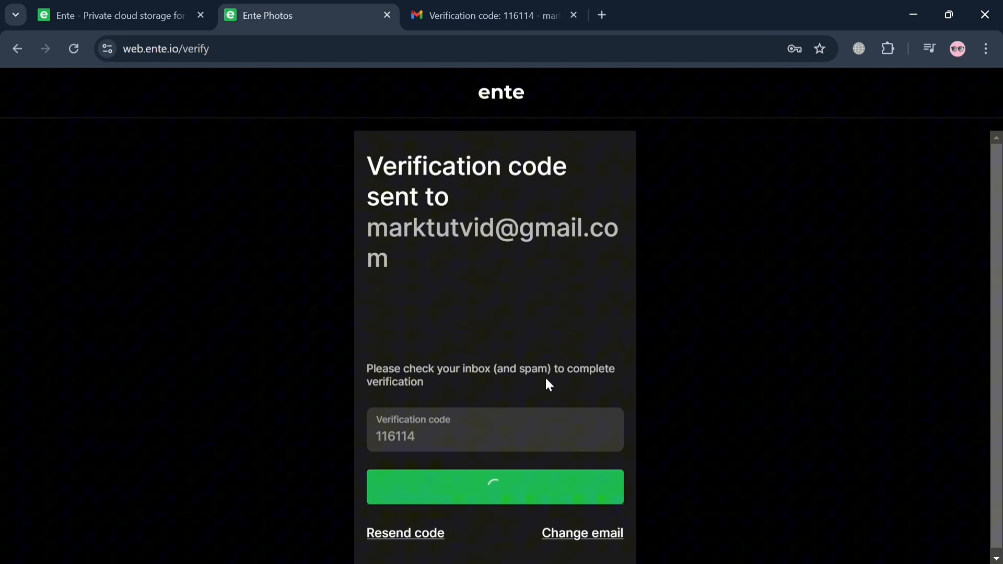
{"action": "left_click", "coordinate": [494, 486]}
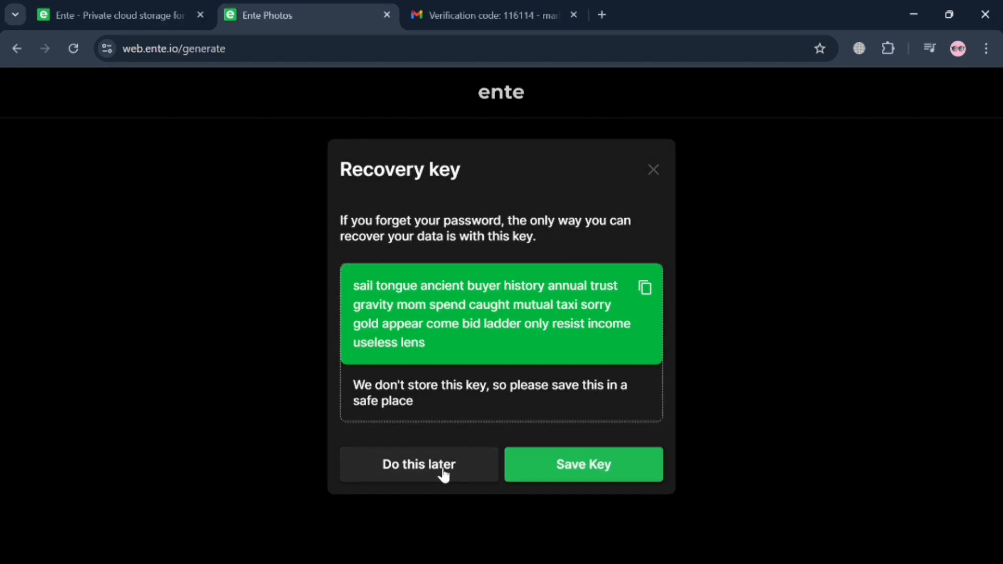
{"action": "left_click", "coordinate": [418, 464]}
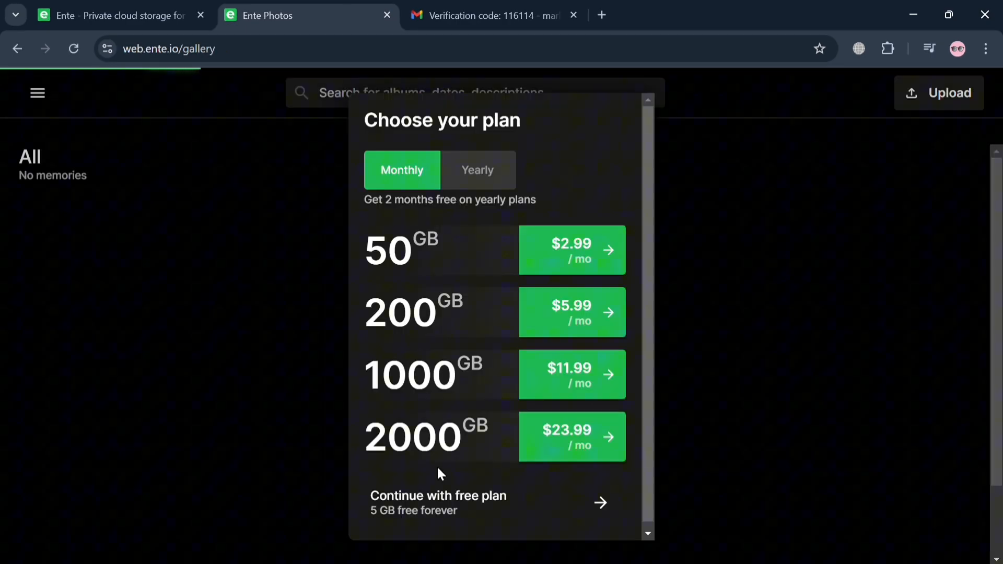
{"action": "mouse_move", "coordinate": [594, 410]}
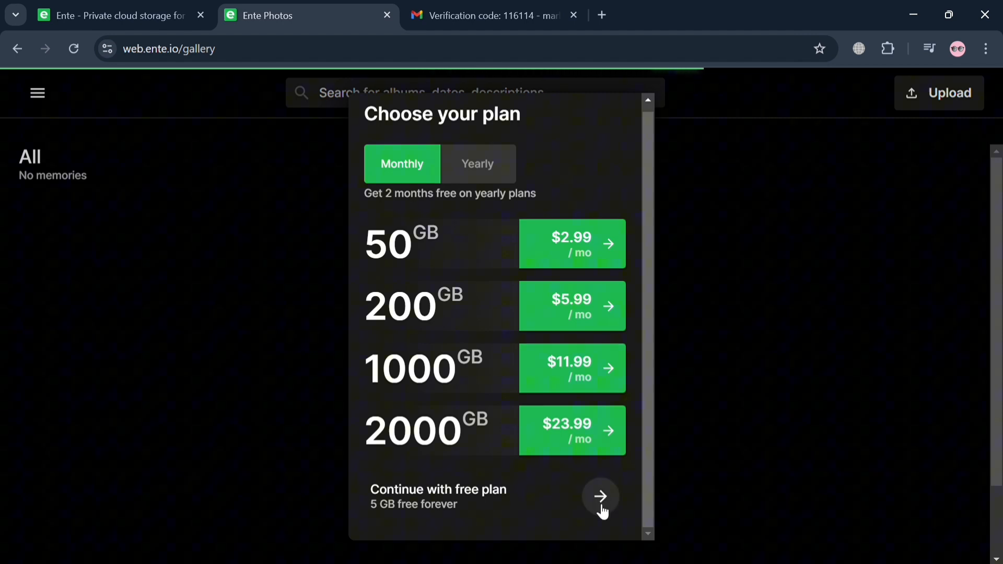
Step: Continue with the free 5 GB plan to reach the empty gallery welcome screen
{"action": "left_click", "coordinate": [599, 495]}
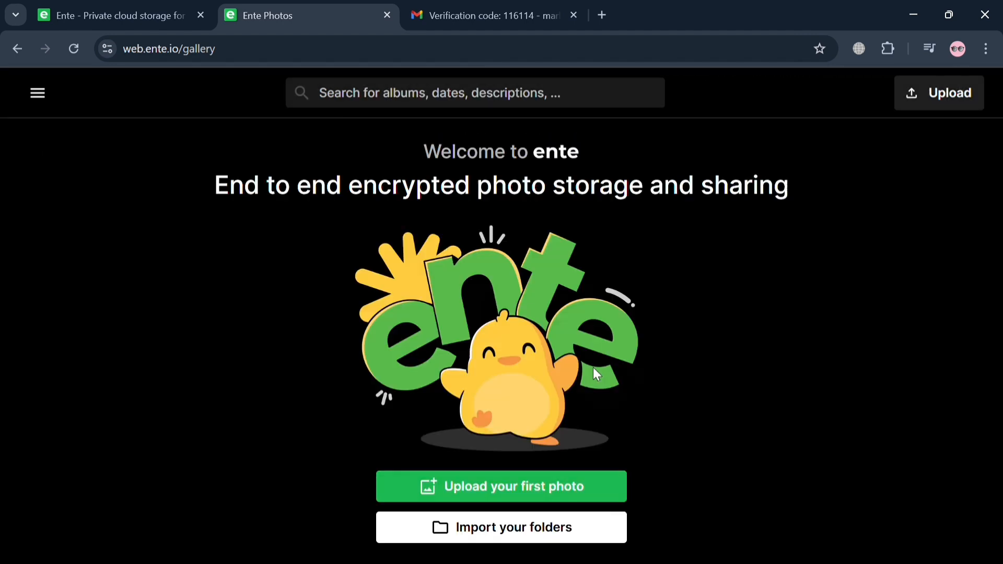
{"action": "mouse_move", "coordinate": [541, 490]}
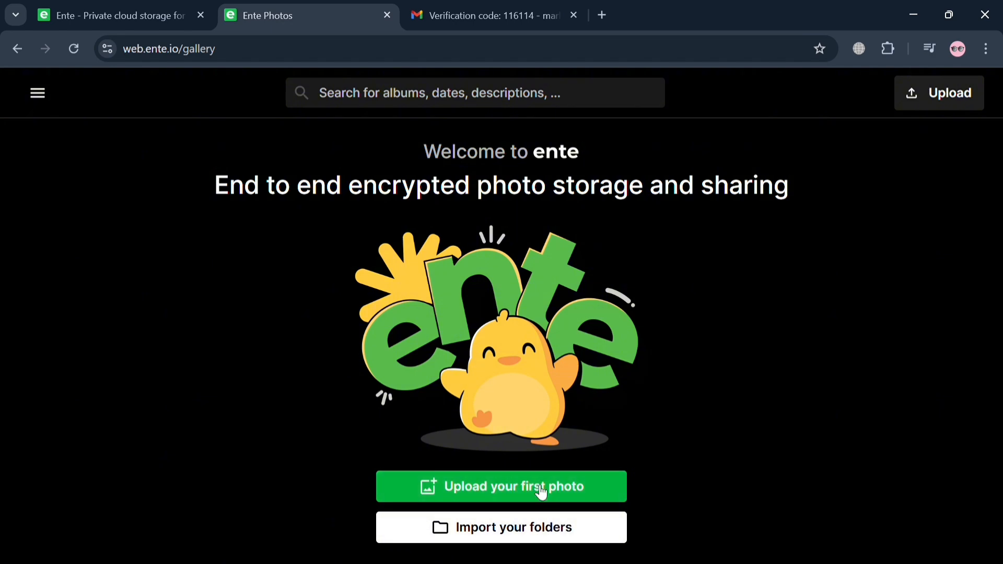
Step: Upload a first photo from file into a new album named 'My First Album'
{"action": "left_click", "coordinate": [500, 485]}
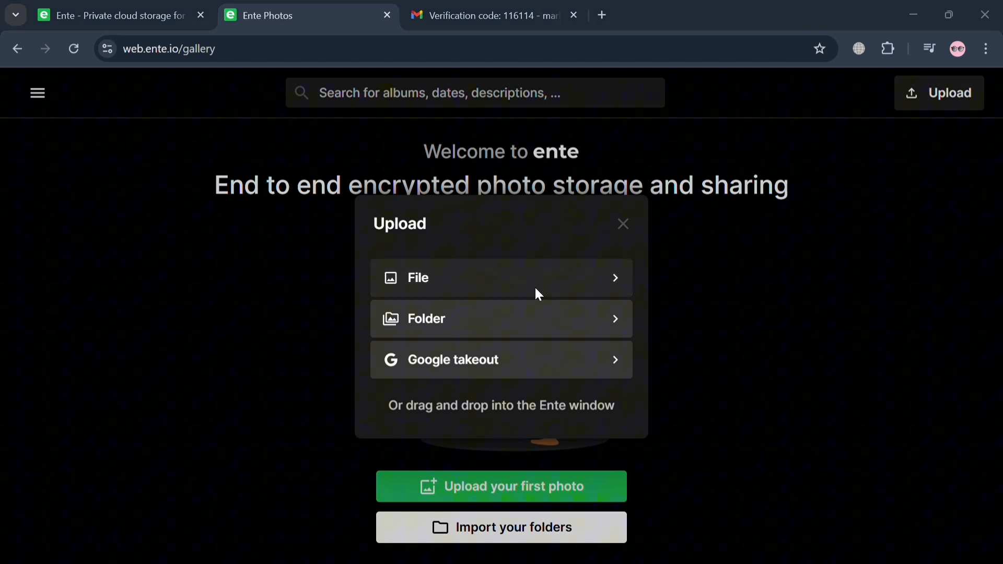
{"action": "mouse_move", "coordinate": [259, 382]}
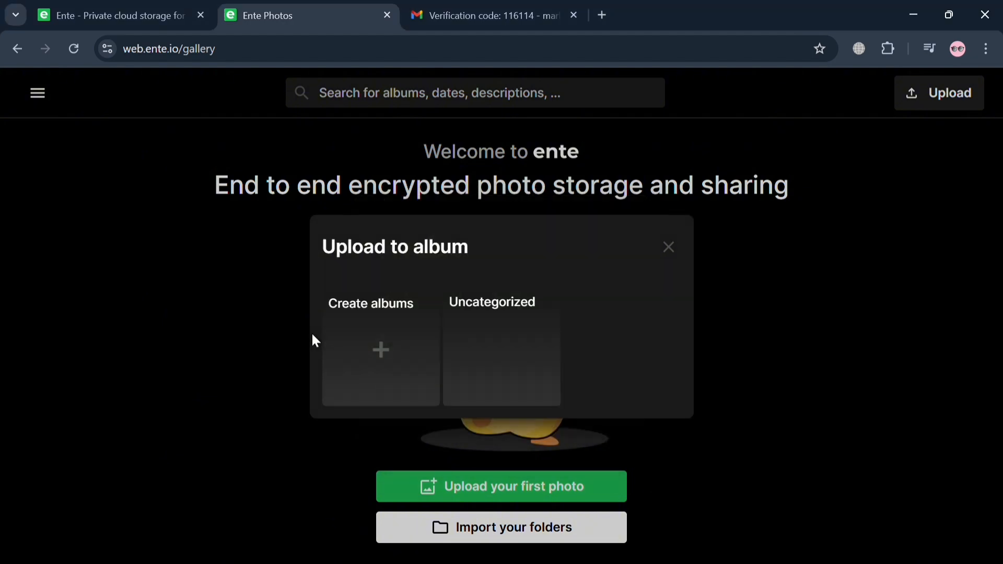
{"action": "mouse_move", "coordinate": [541, 354]}
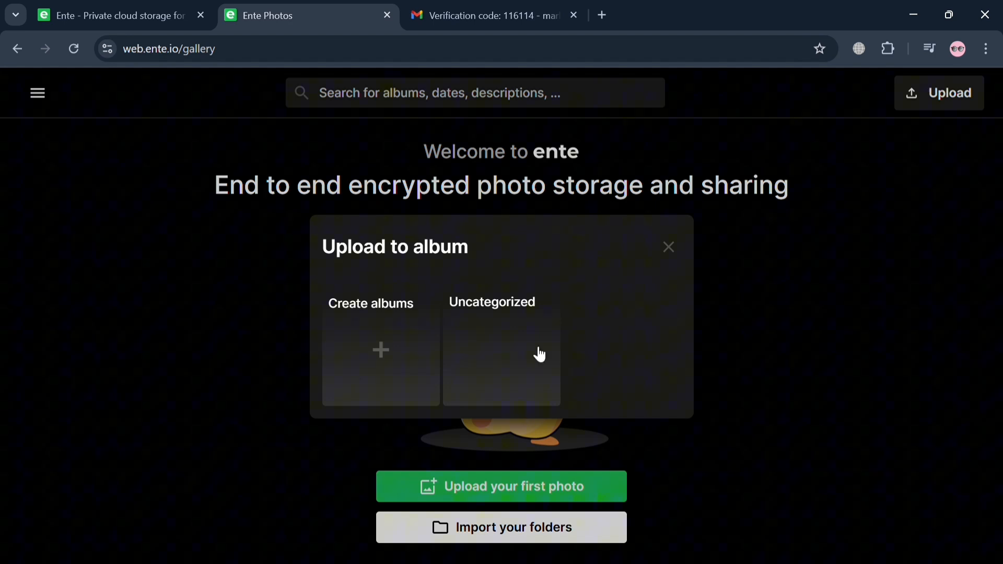
{"action": "left_click", "coordinate": [381, 350]}
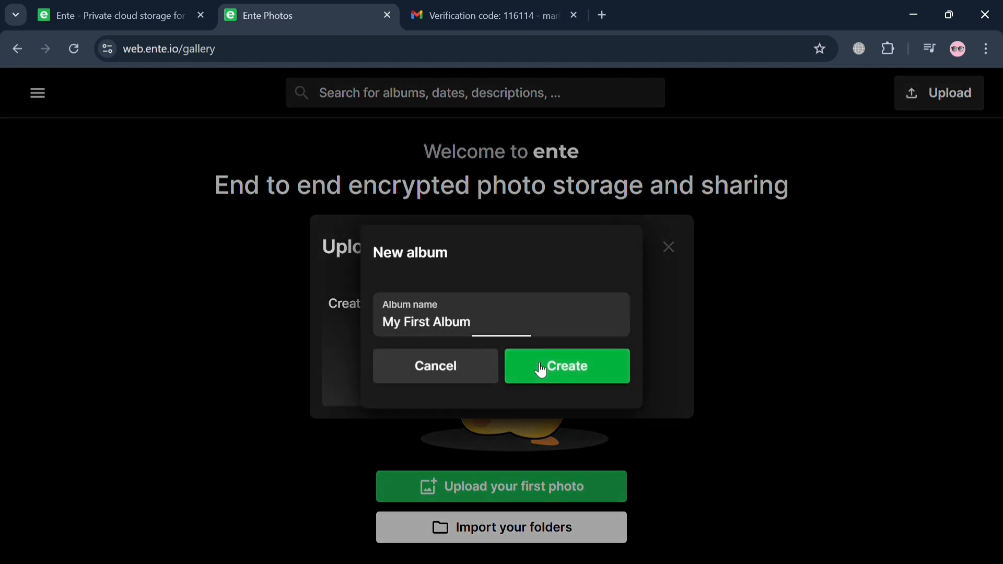
{"action": "left_click", "coordinate": [565, 366]}
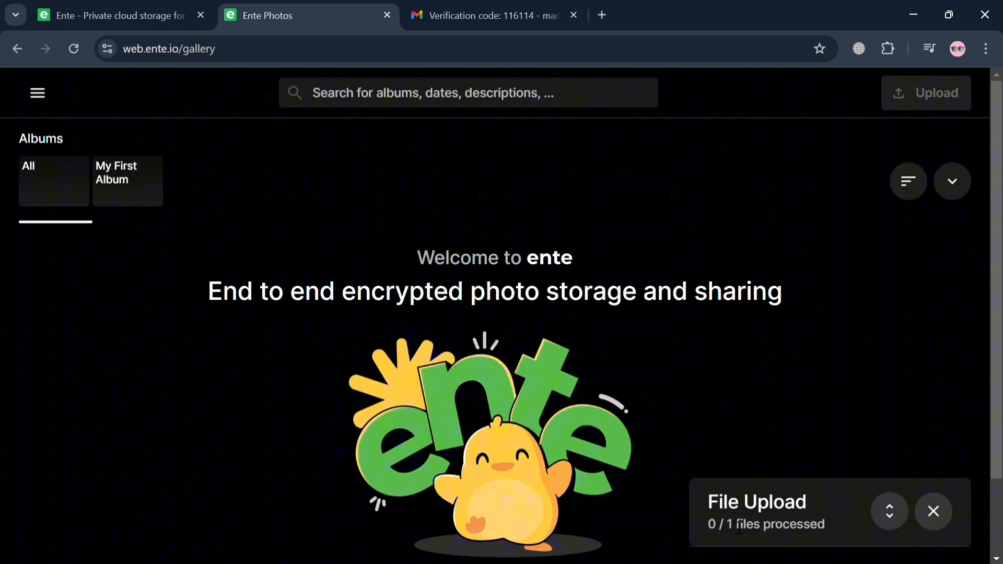
{"action": "mouse_move", "coordinate": [895, 435]}
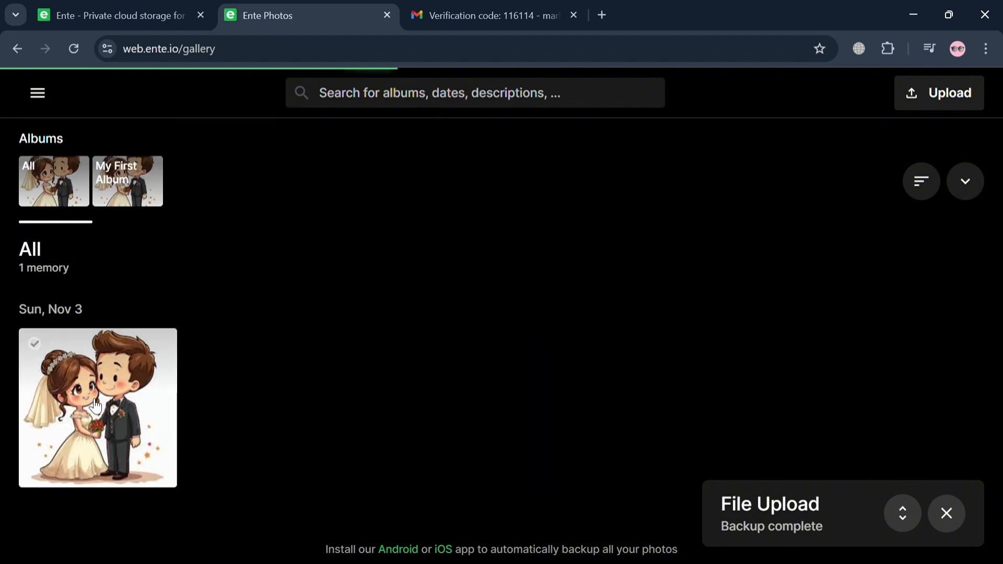
{"action": "mouse_move", "coordinate": [525, 328]}
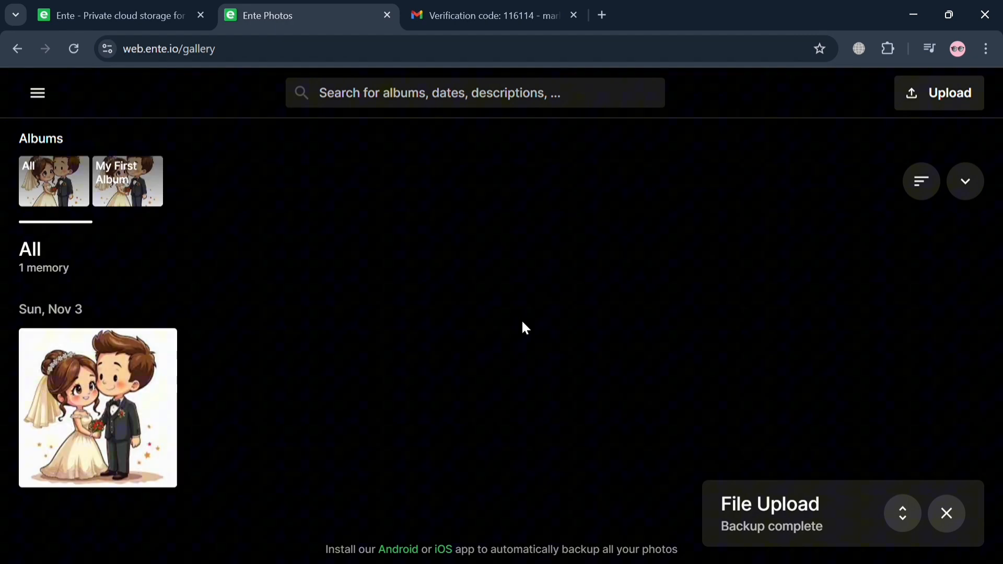
{"action": "mouse_move", "coordinate": [958, 152]}
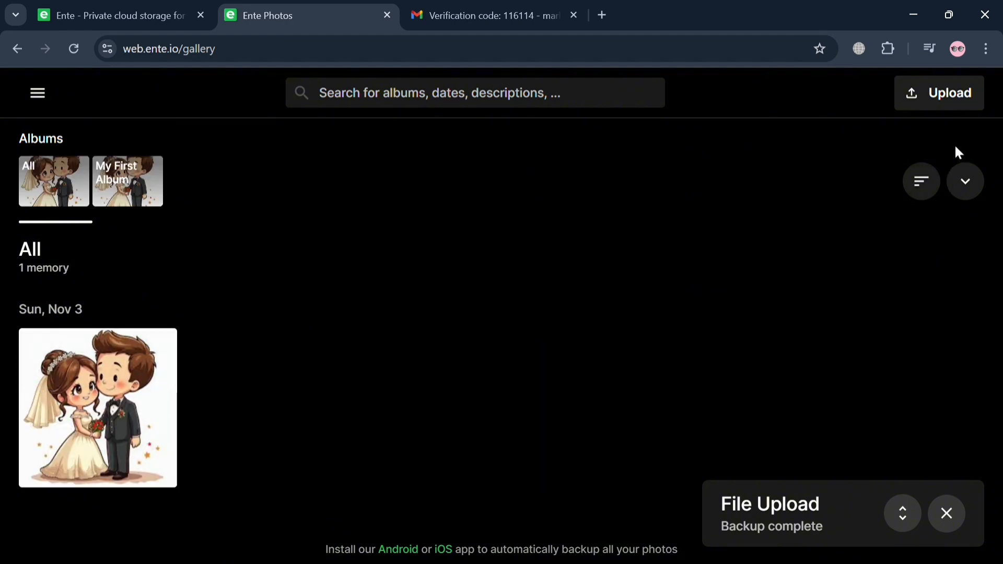
{"action": "left_click", "coordinate": [938, 93]}
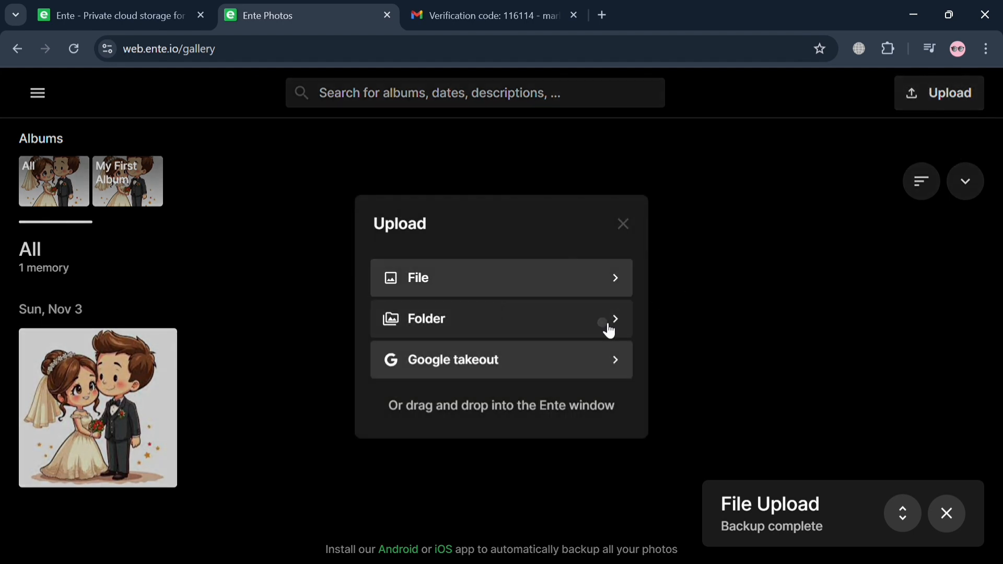
{"action": "mouse_move", "coordinate": [588, 208]}
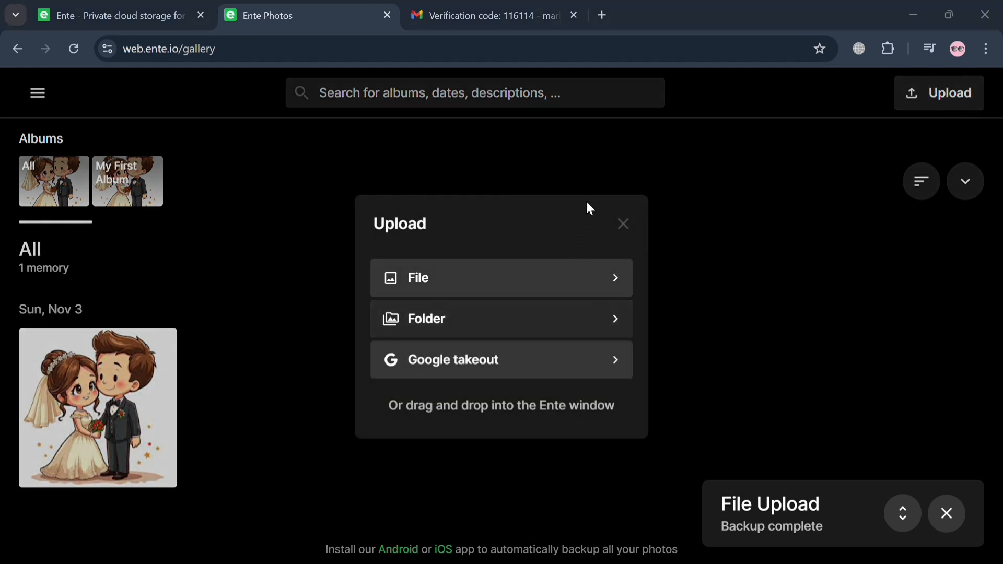
{"action": "left_click", "coordinate": [500, 359]}
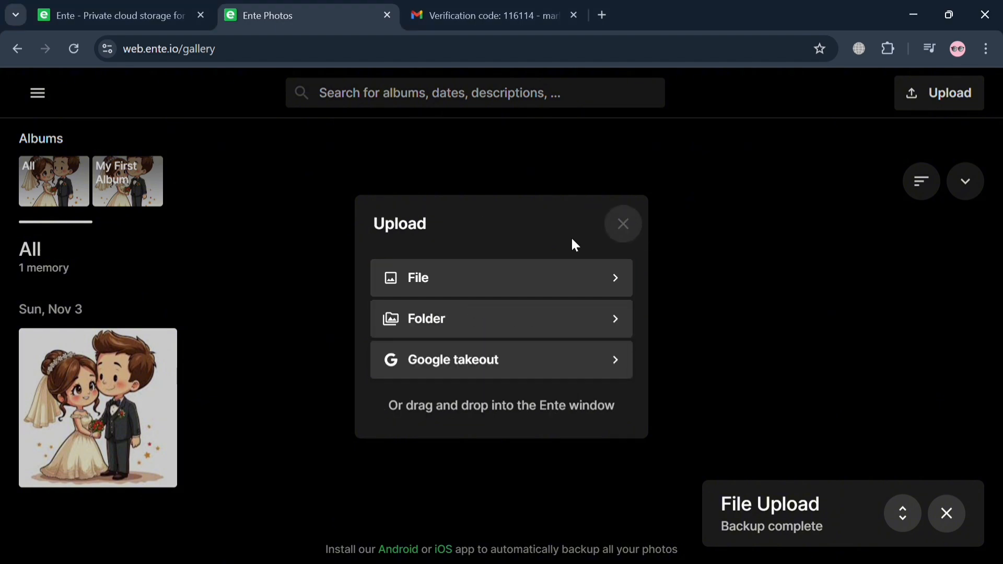
{"action": "left_click", "coordinate": [622, 223]}
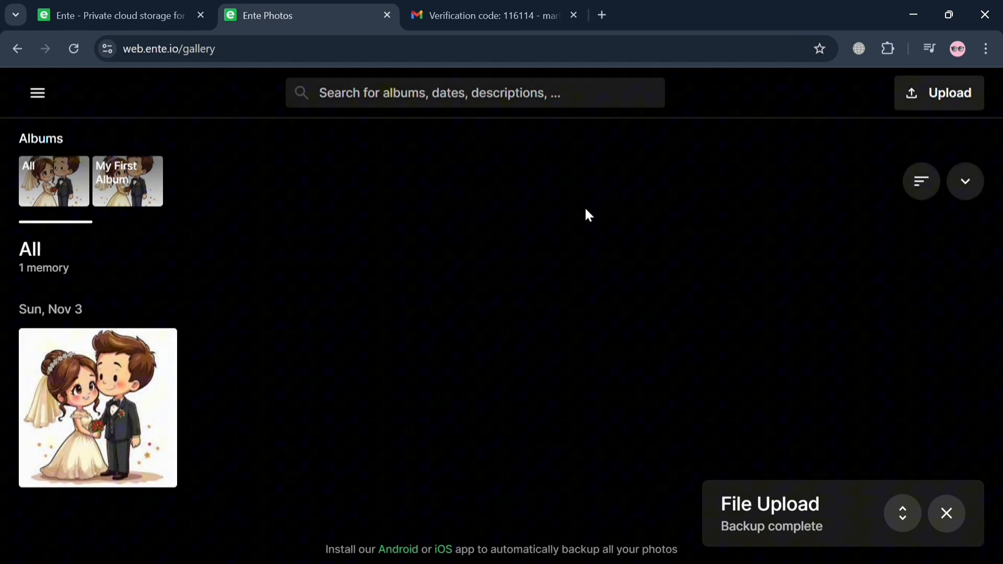
{"action": "left_click", "coordinate": [476, 93]}
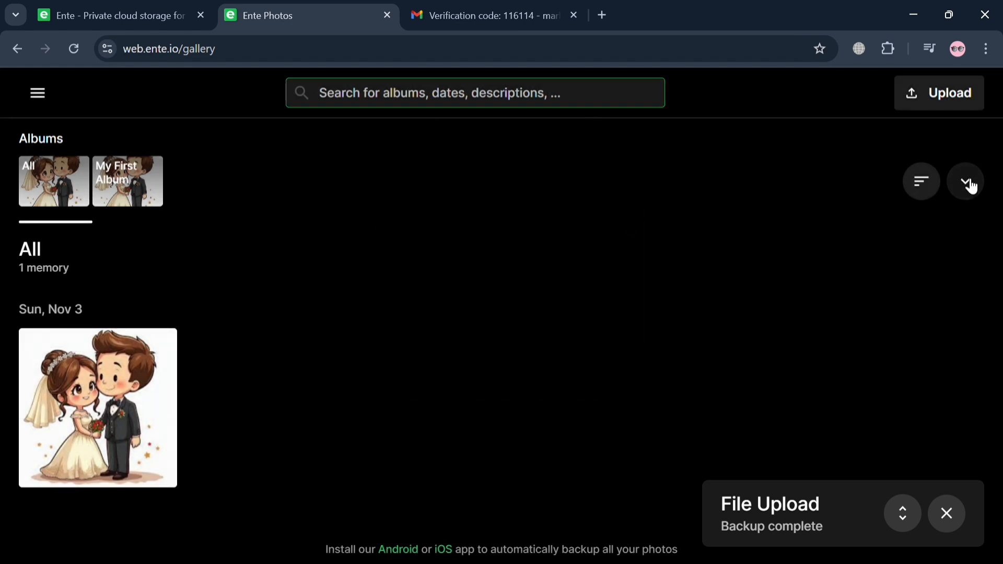
{"action": "left_click", "coordinate": [965, 181]}
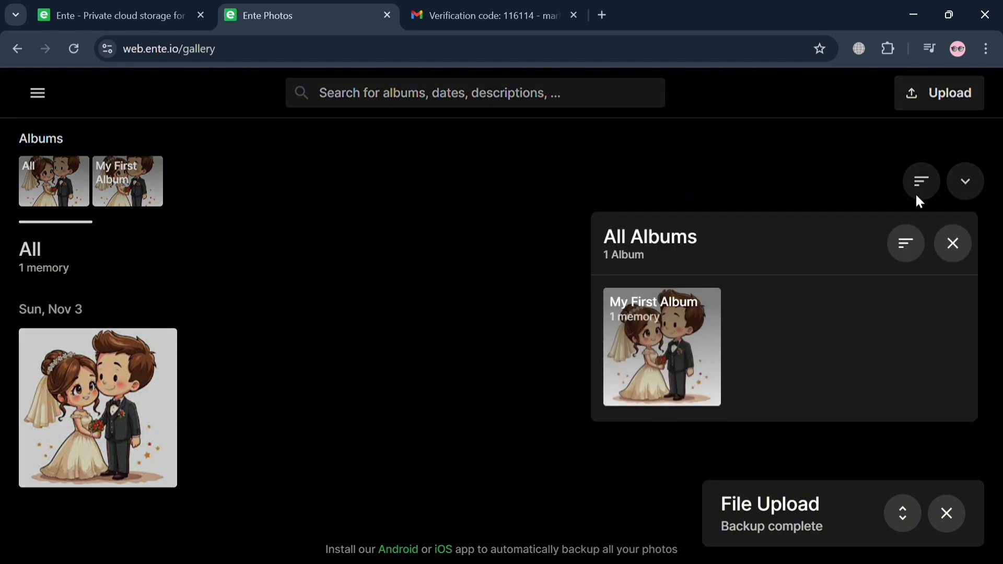
{"action": "left_click", "coordinate": [952, 244]}
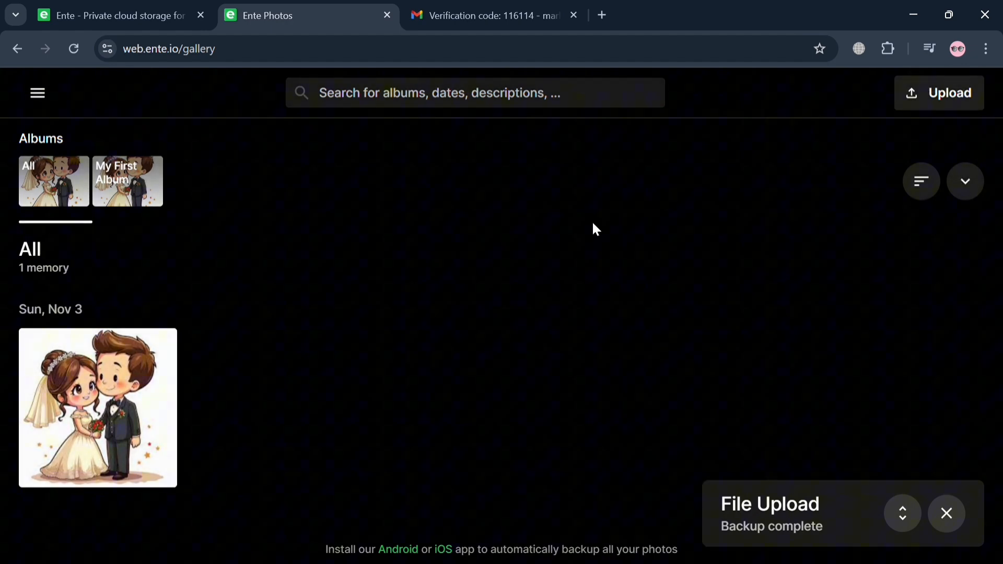
{"action": "mouse_move", "coordinate": [322, 355]}
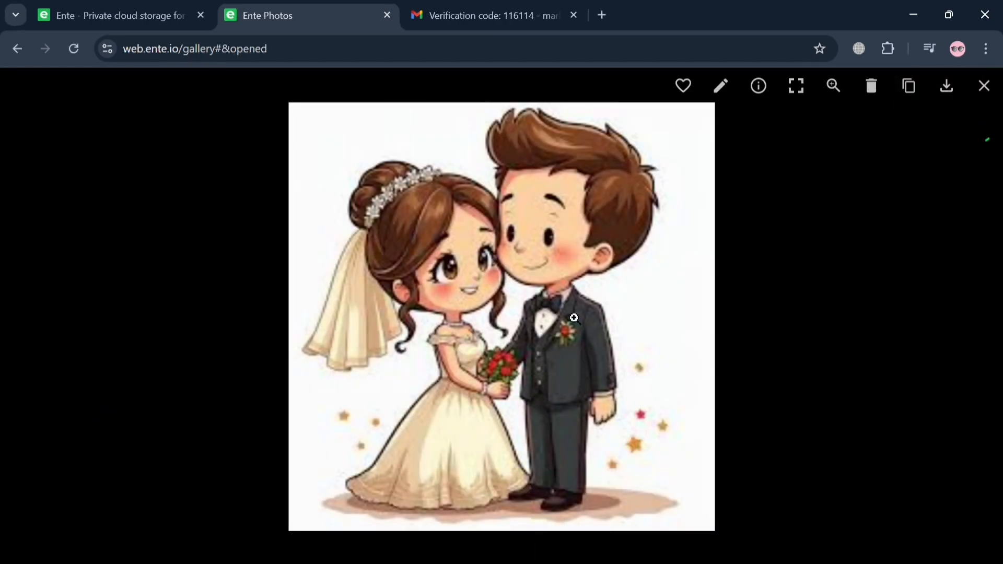
{"action": "mouse_move", "coordinate": [766, 264]}
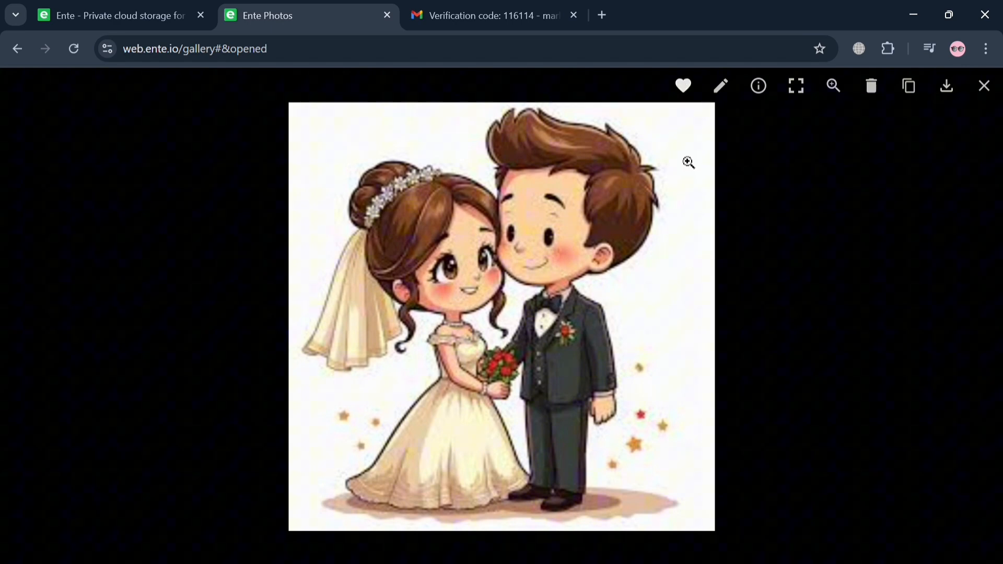
Step: Bring the favourited wedding photo into the photo editor with crop, rotate and flip options
{"action": "left_click", "coordinate": [720, 84]}
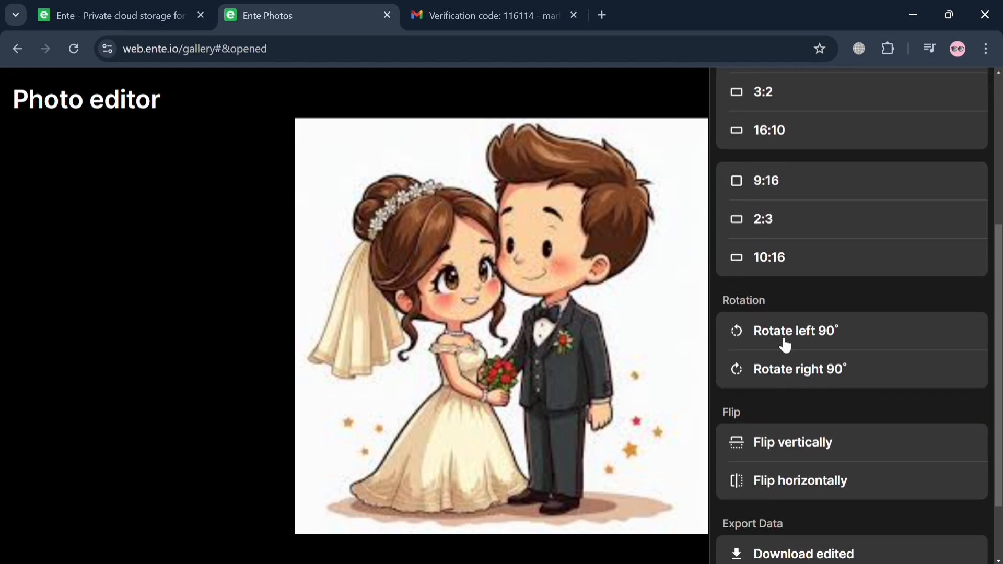
Step: Rotate the photo left 90° twice, then close the editor without saving the changes
{"action": "left_click", "coordinate": [794, 330]}
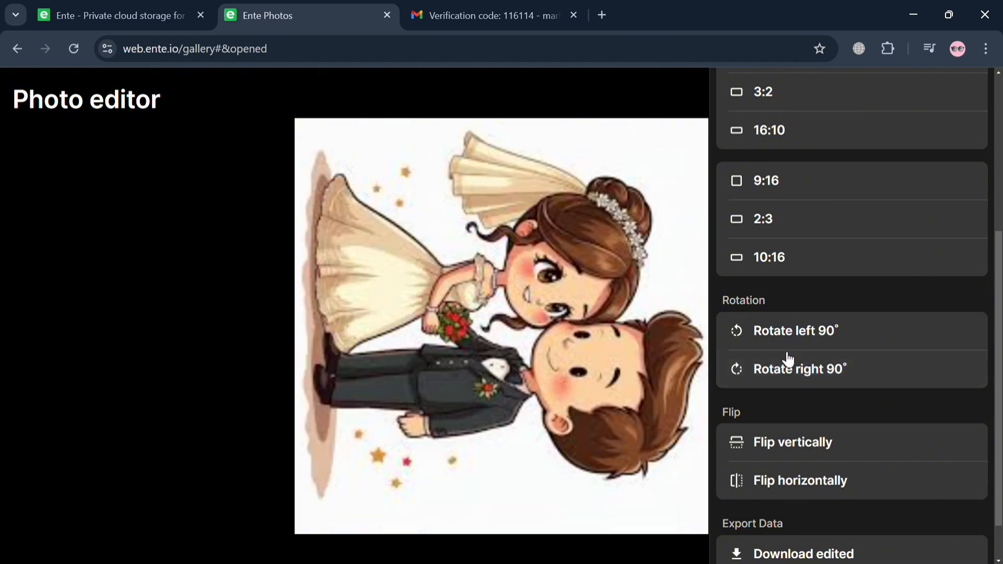
{"action": "left_click", "coordinate": [794, 330]}
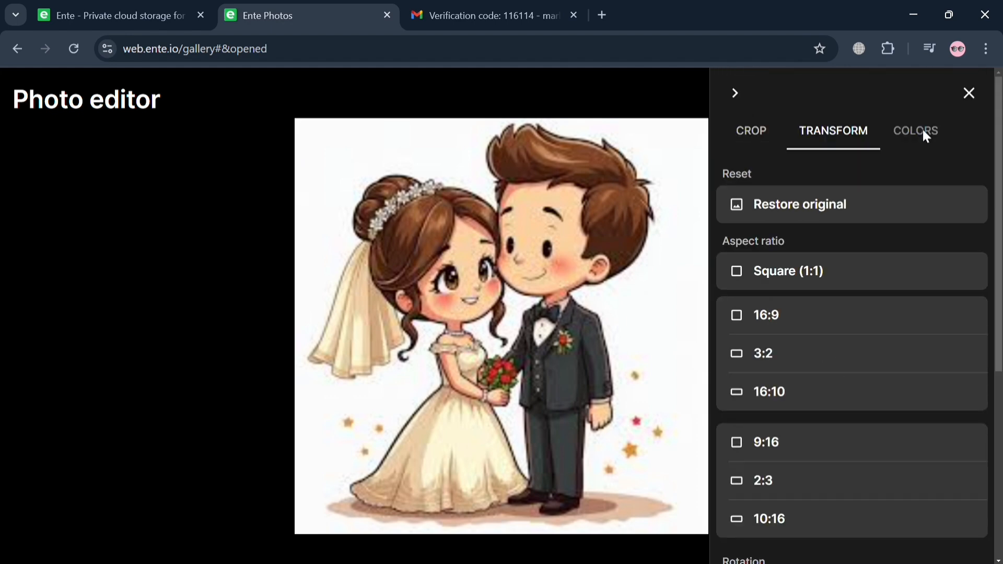
{"action": "mouse_move", "coordinate": [919, 132]}
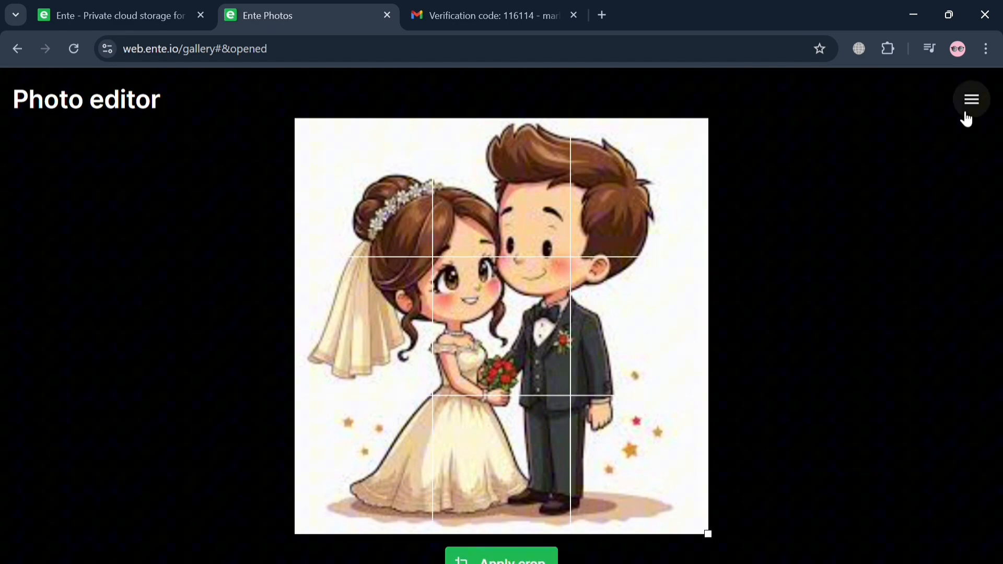
{"action": "left_click", "coordinate": [970, 99]}
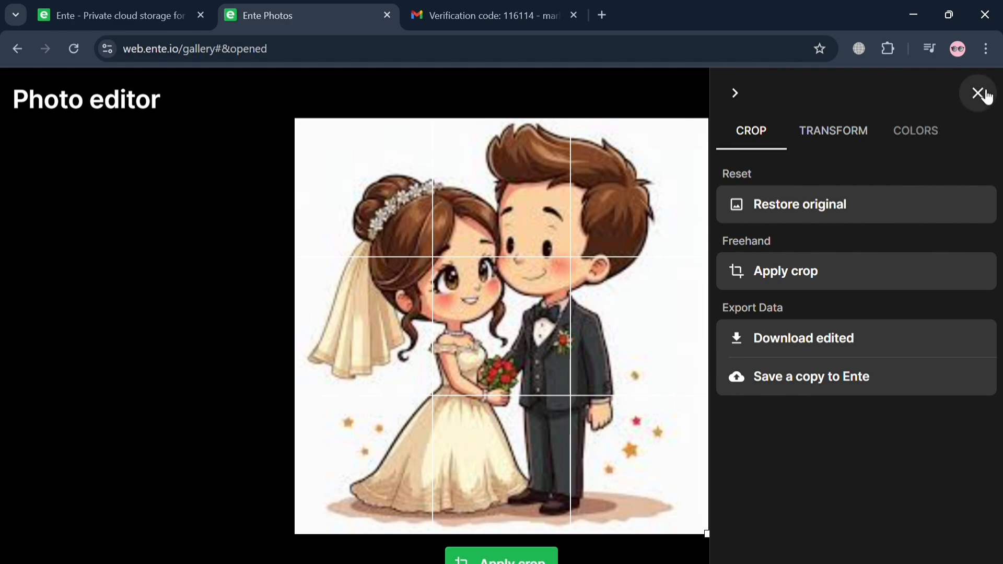
{"action": "left_click", "coordinate": [978, 93]}
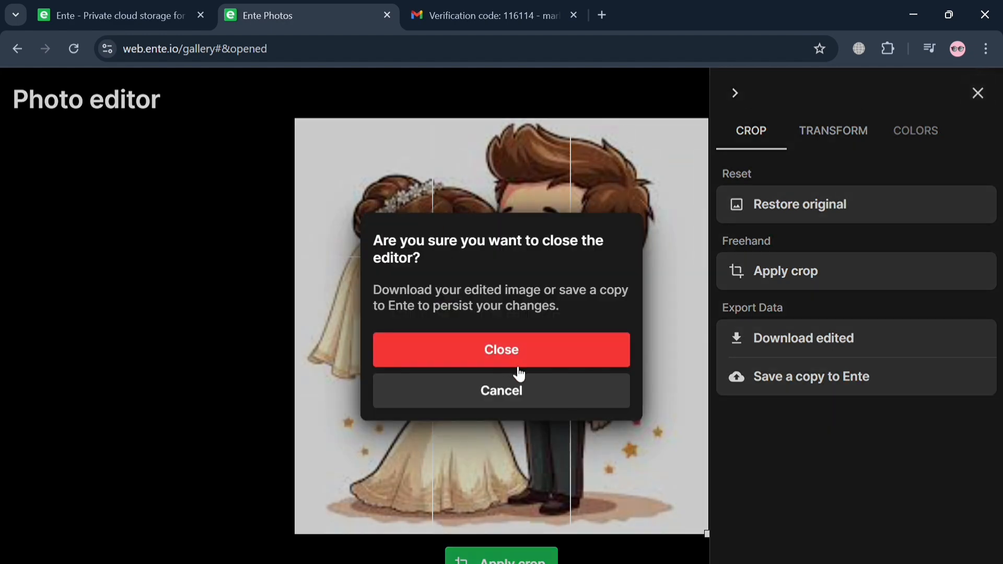
{"action": "left_click", "coordinate": [501, 350]}
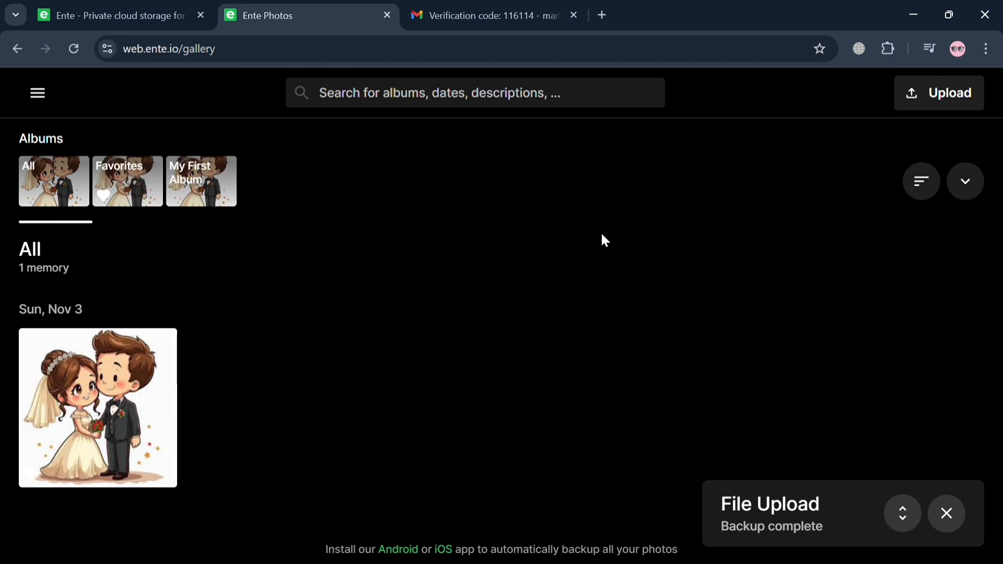
Step: Visit the Hidden section, then show the account sidebar scrolled to storage use and settings
{"action": "left_click", "coordinate": [37, 93]}
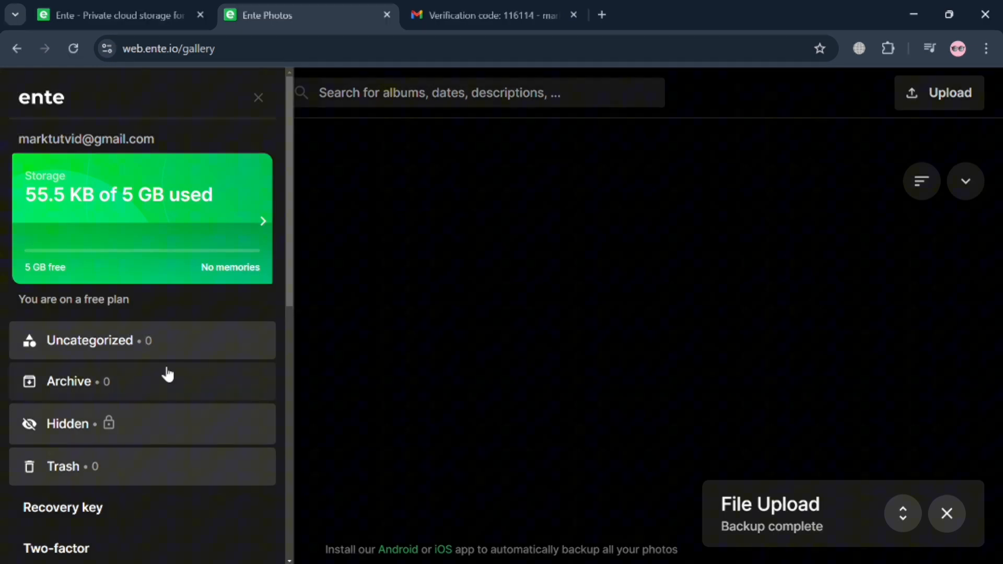
{"action": "mouse_move", "coordinate": [40, 381]}
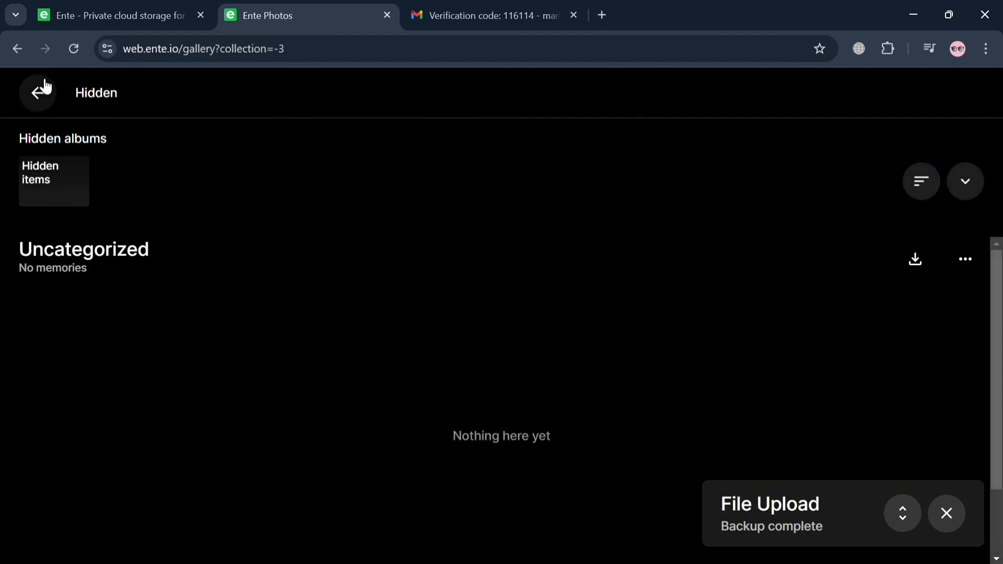
{"action": "left_click", "coordinate": [37, 93]}
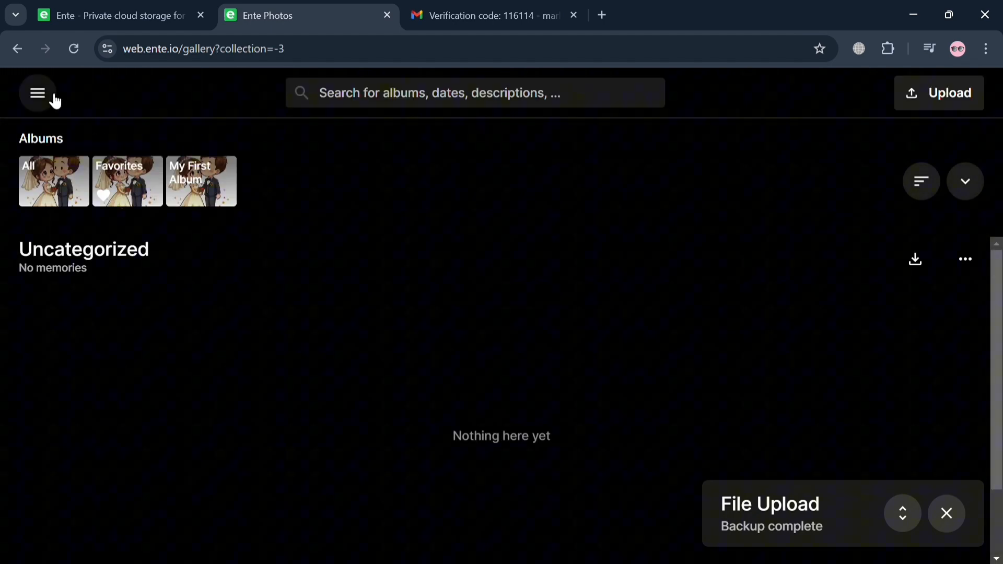
{"action": "left_click", "coordinate": [37, 93]}
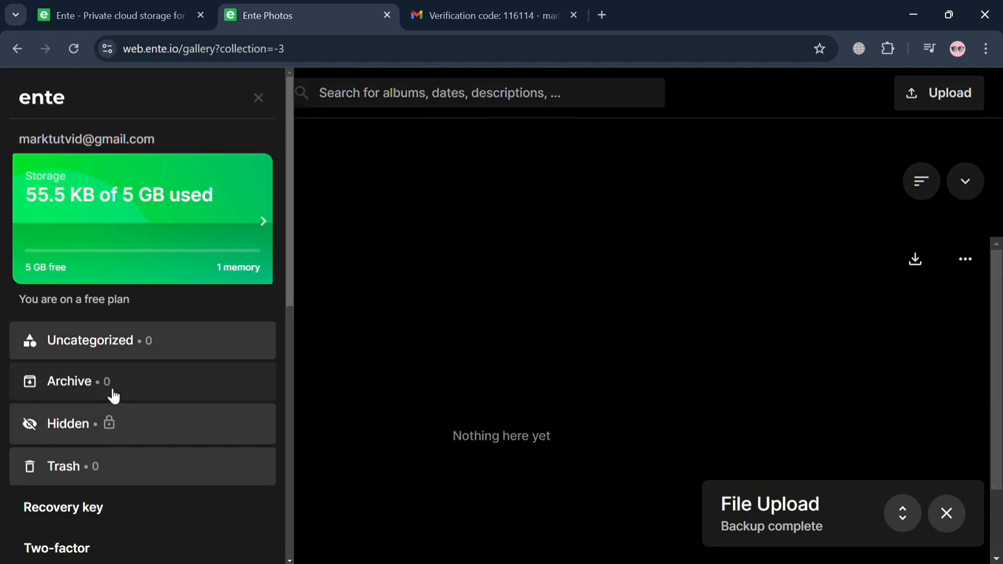
{"action": "scroll", "scroll_direction": "down", "scroll_amount": 3}
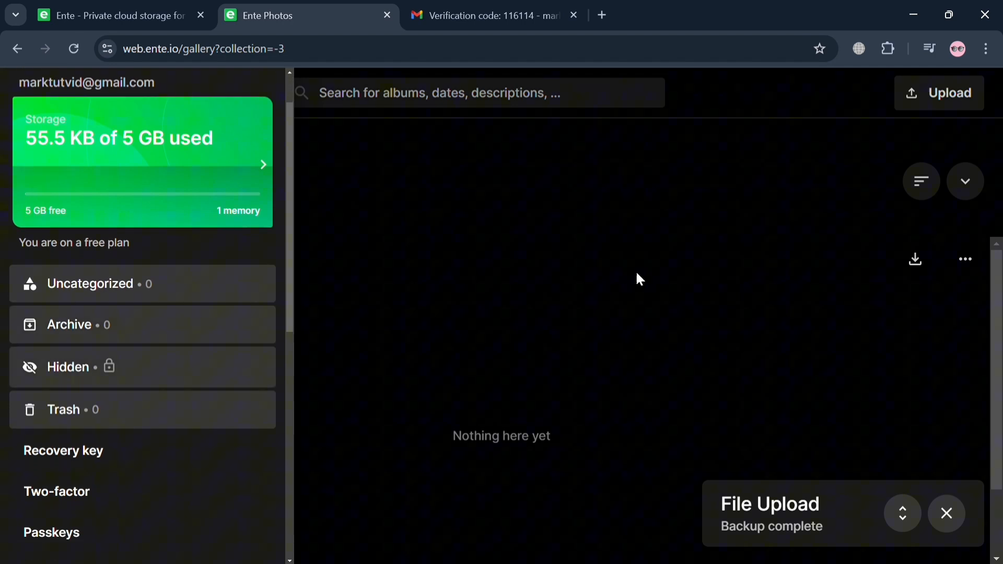
{"action": "scroll", "scroll_direction": "down", "scroll_amount": 3}
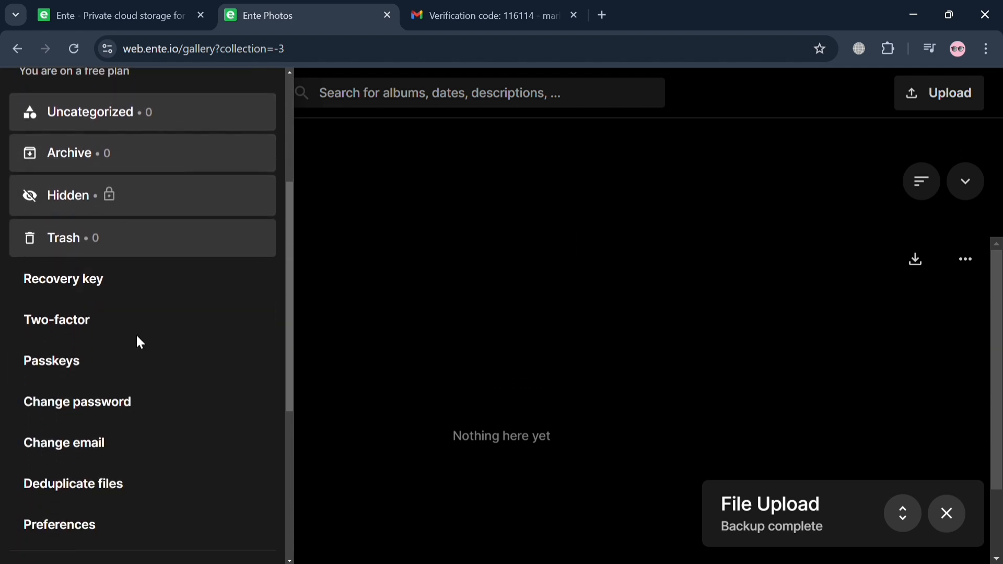
{"action": "left_click", "coordinate": [63, 277]}
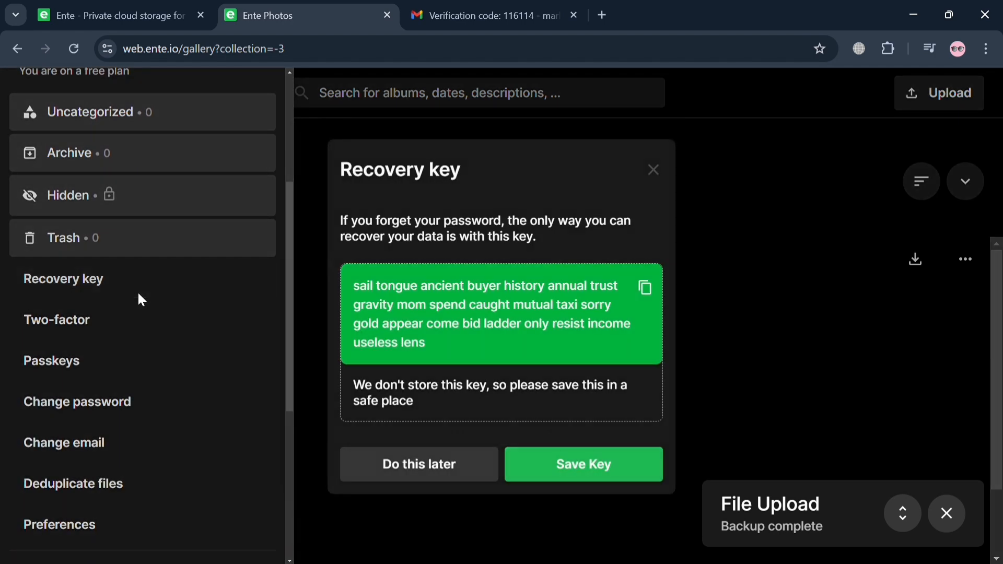
{"action": "mouse_move", "coordinate": [703, 345]}
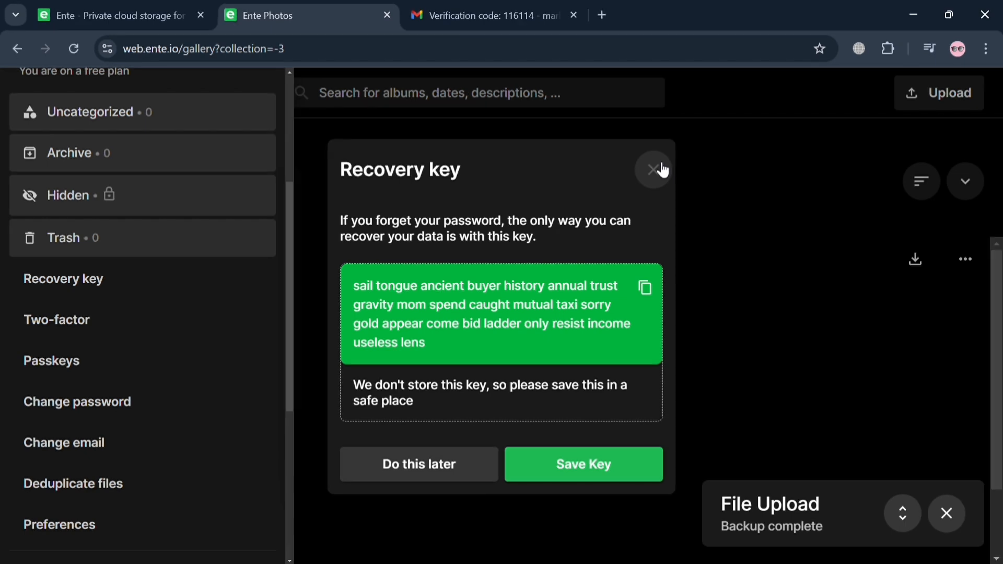
{"action": "left_click", "coordinate": [653, 169]}
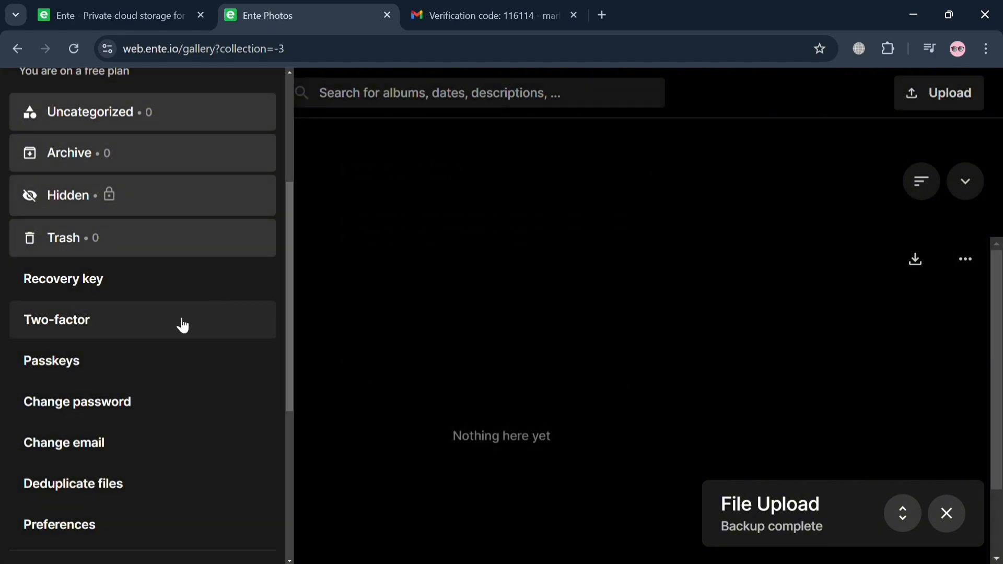
{"action": "left_click", "coordinate": [56, 319]}
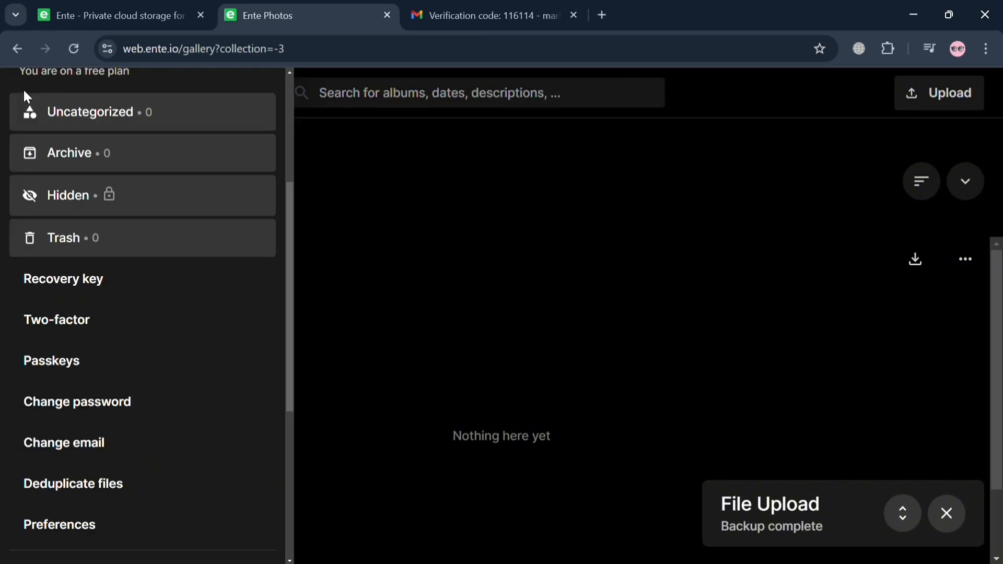
{"action": "left_click", "coordinate": [38, 93]}
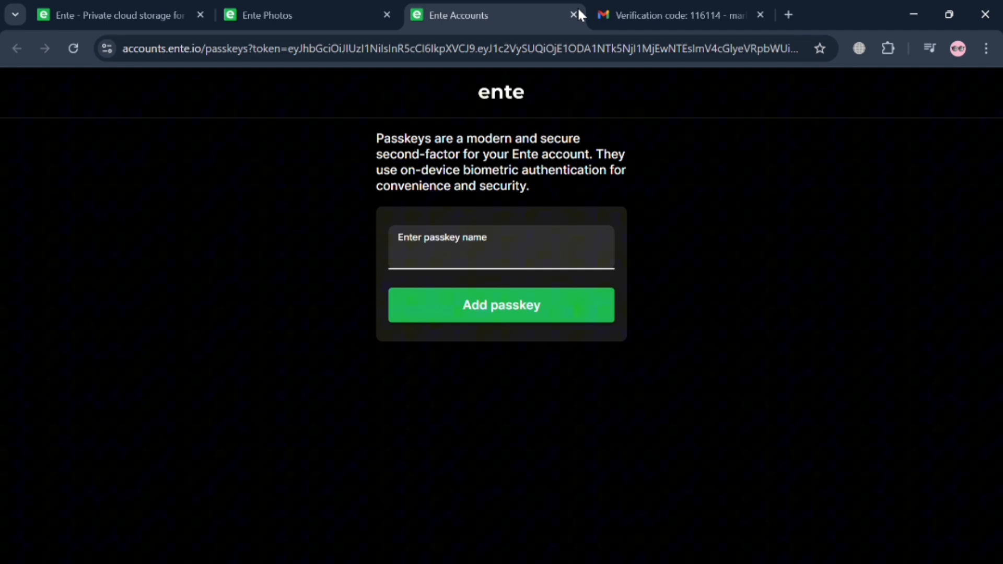
Step: Close the Ente Accounts tab, run Deduplicate files finding none, and return to the All gallery
{"action": "left_click", "coordinate": [574, 15]}
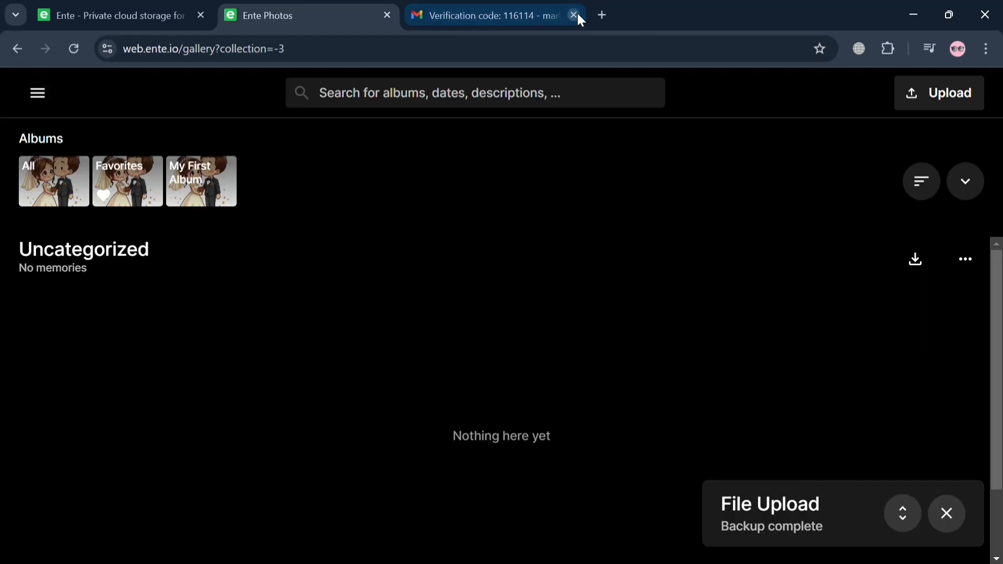
{"action": "left_click", "coordinate": [37, 93]}
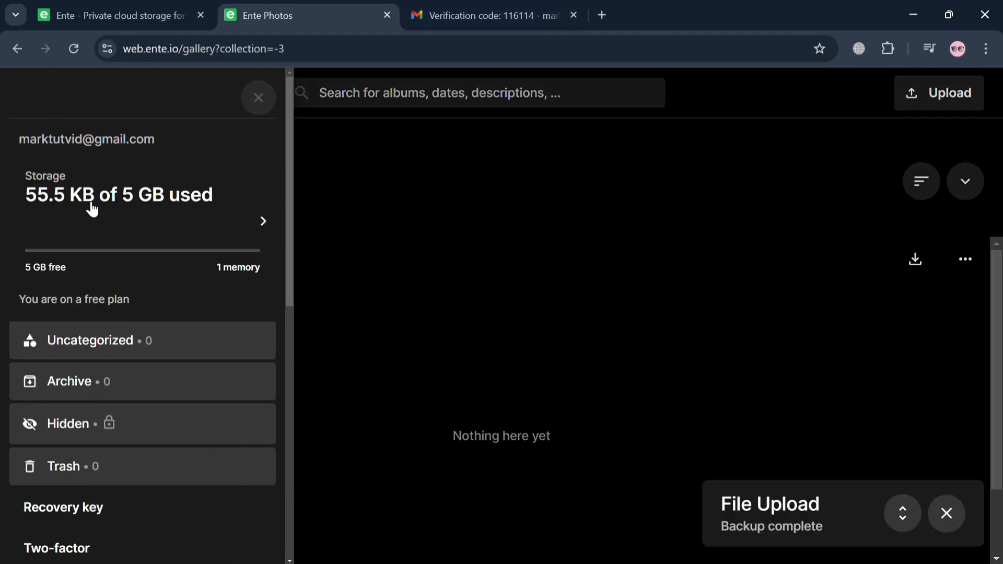
{"action": "scroll", "scroll_direction": "down", "scroll_amount": 3}
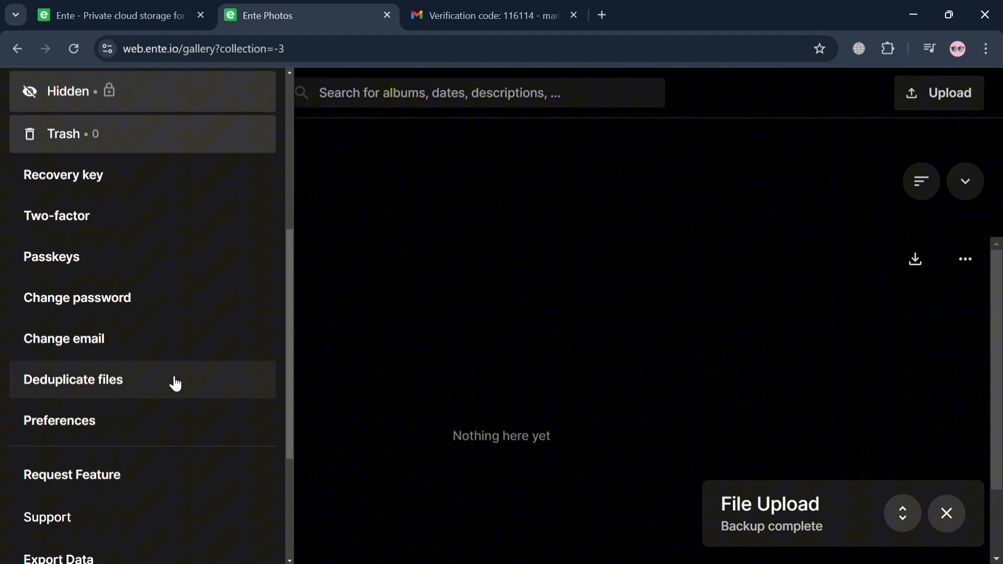
{"action": "left_click", "coordinate": [73, 380]}
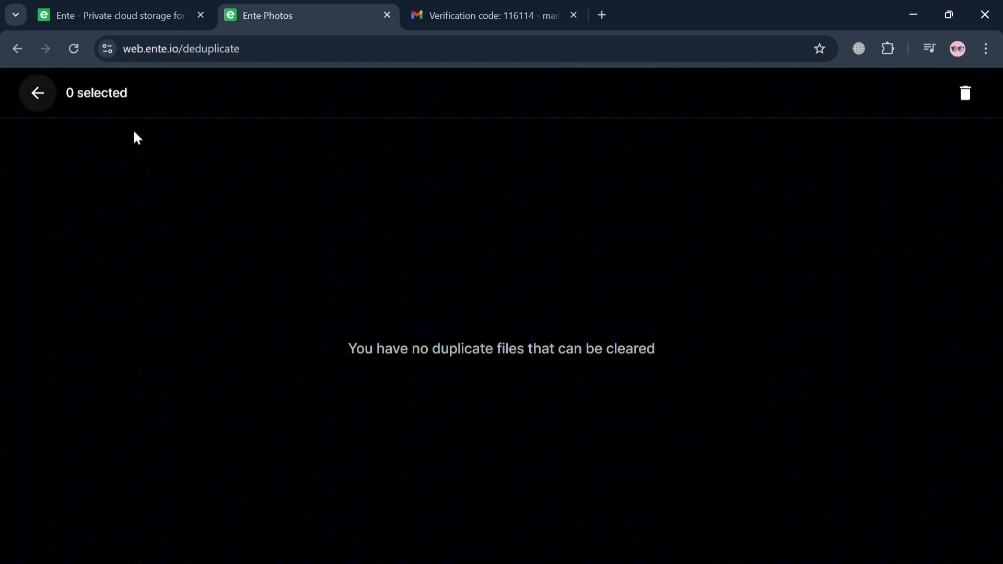
{"action": "mouse_move", "coordinate": [38, 96]}
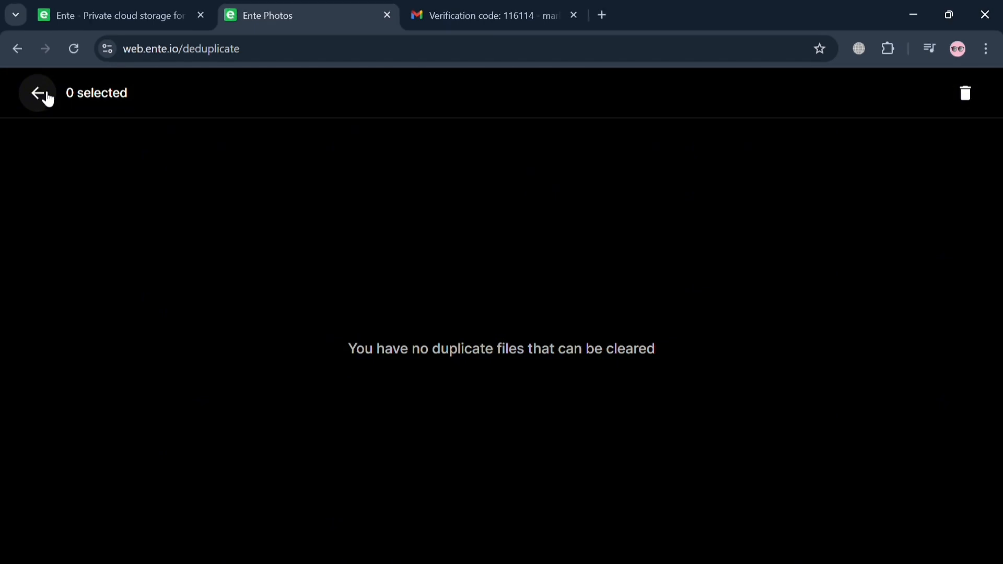
{"action": "left_click", "coordinate": [38, 93]}
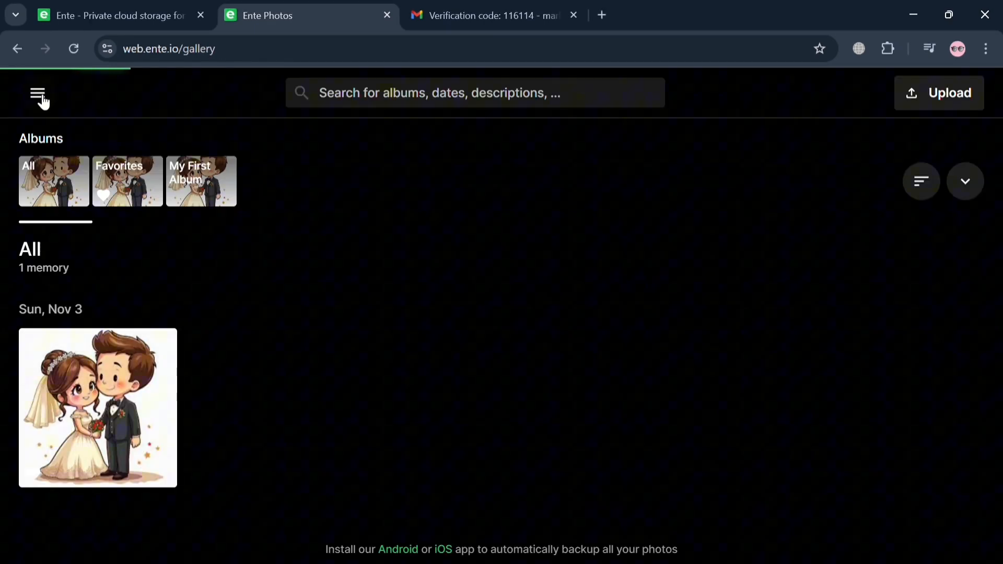
Step: From the account sidebar, reach the ente-io/ente GitHub Discussions listing feature requests and Q&A
{"action": "left_click", "coordinate": [38, 93]}
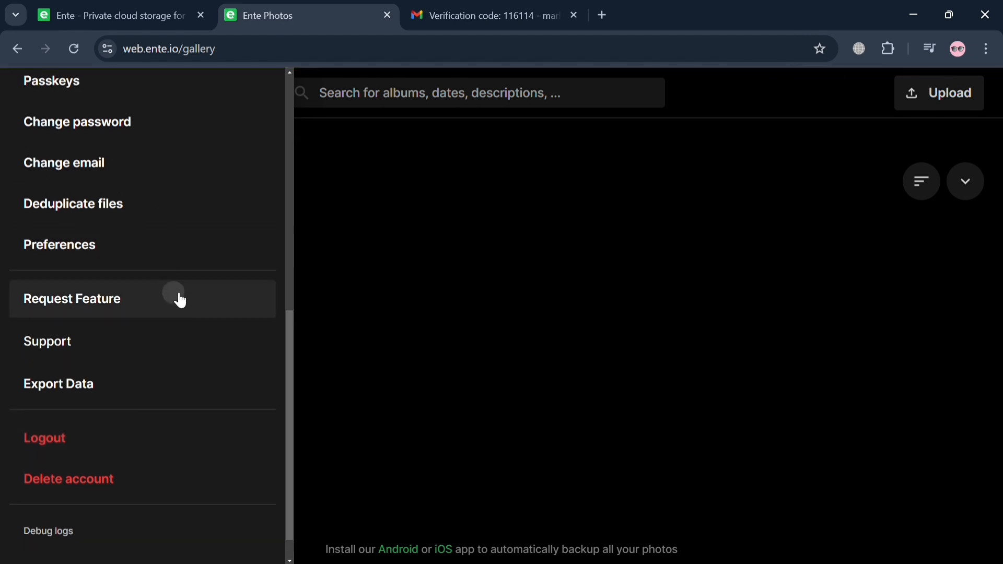
{"action": "left_click", "coordinate": [72, 299]}
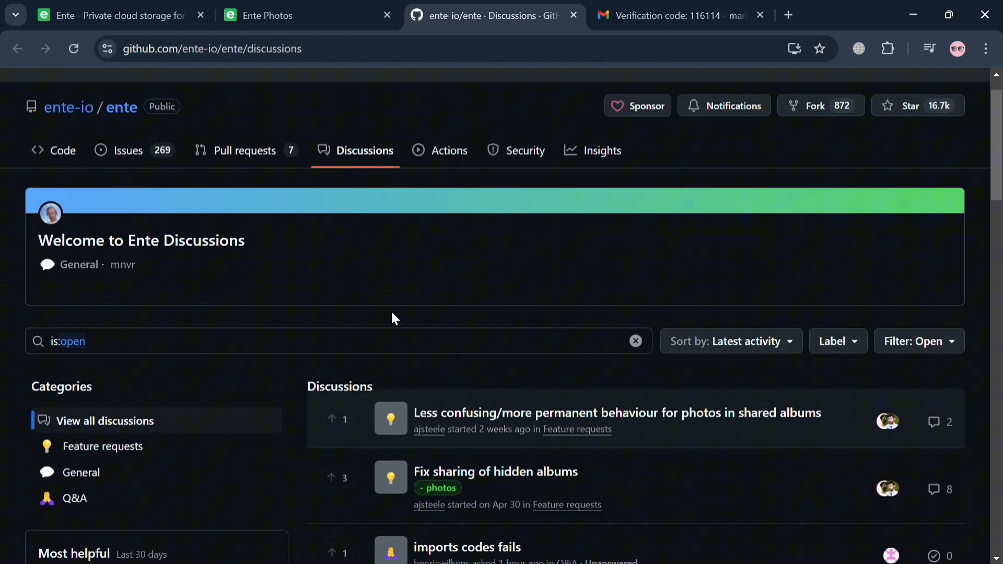
{"action": "scroll", "scroll_direction": "down", "scroll_amount": 3}
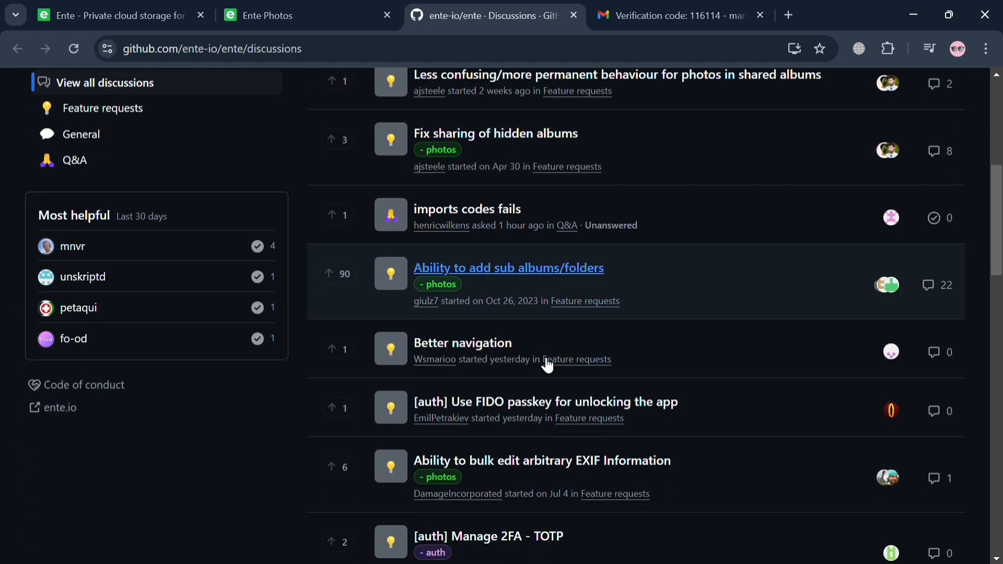
{"action": "scroll", "scroll_direction": "up", "scroll_amount": 3}
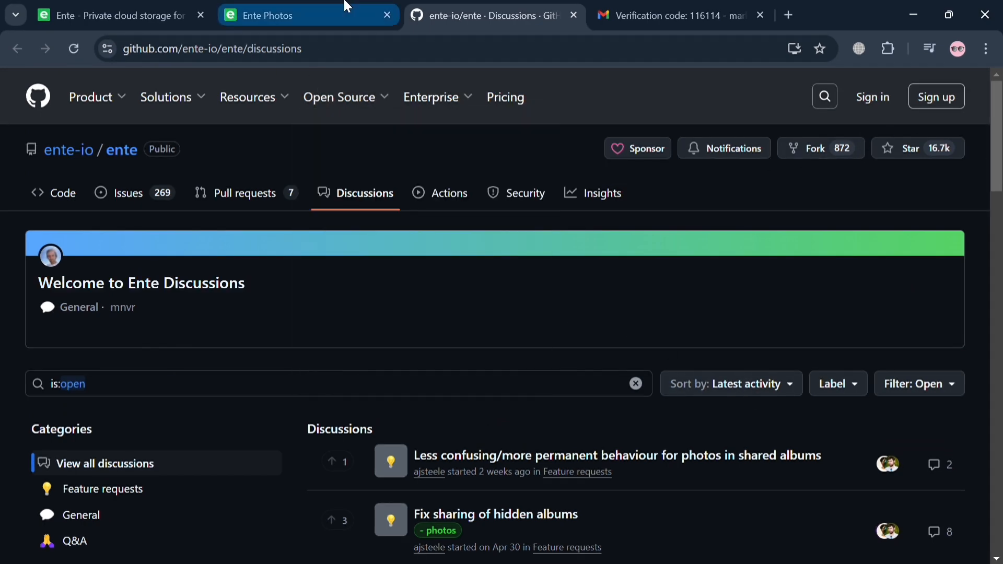
Step: Back in Ente Photos, choose Export Data and cancel the Download desktop app notice
{"action": "left_click", "coordinate": [281, 14]}
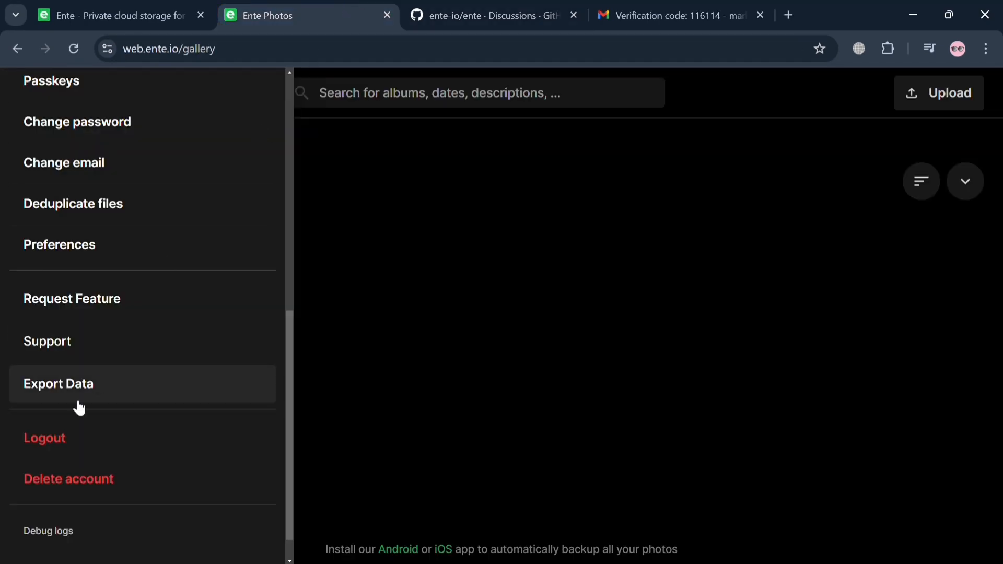
{"action": "mouse_move", "coordinate": [73, 351]}
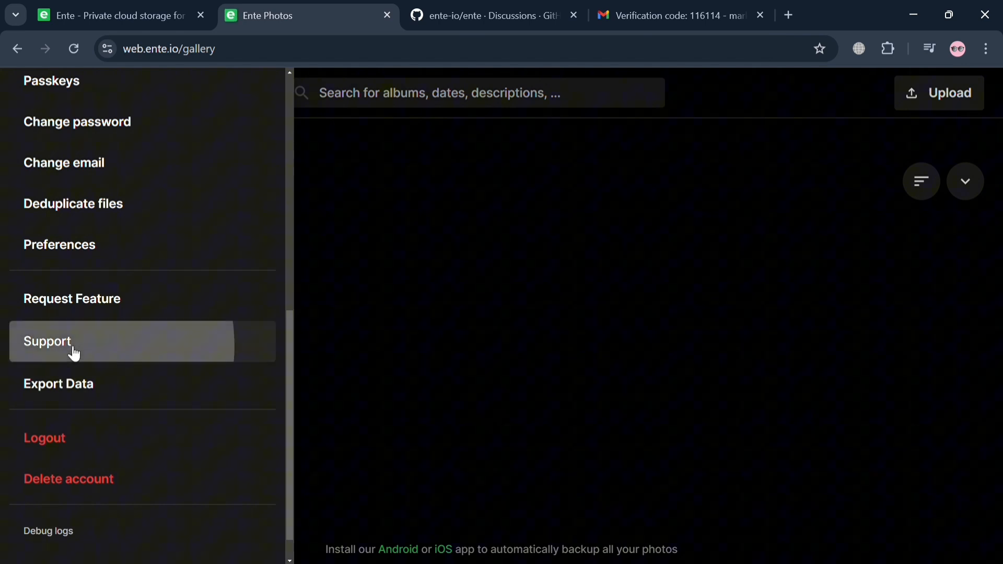
{"action": "left_click", "coordinate": [58, 383]}
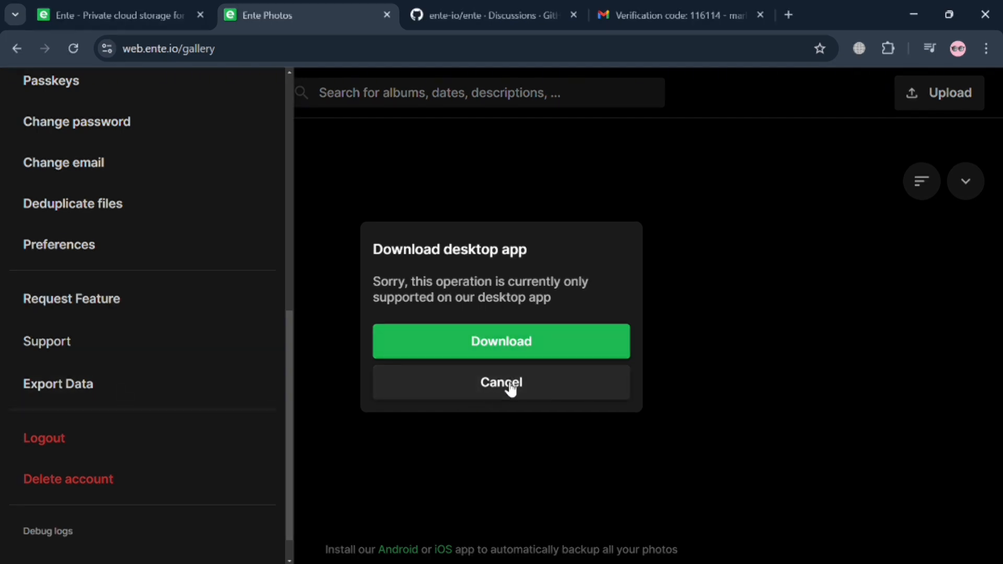
{"action": "left_click", "coordinate": [500, 382]}
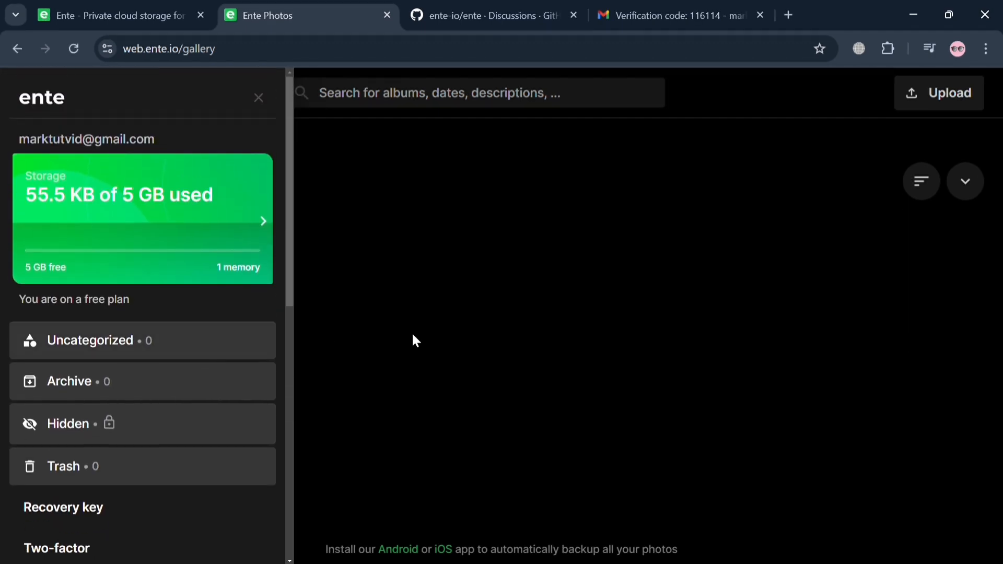
Step: Close the account menu and start an upload for the JUST KEEP MOVING poster
{"action": "left_click", "coordinate": [259, 98]}
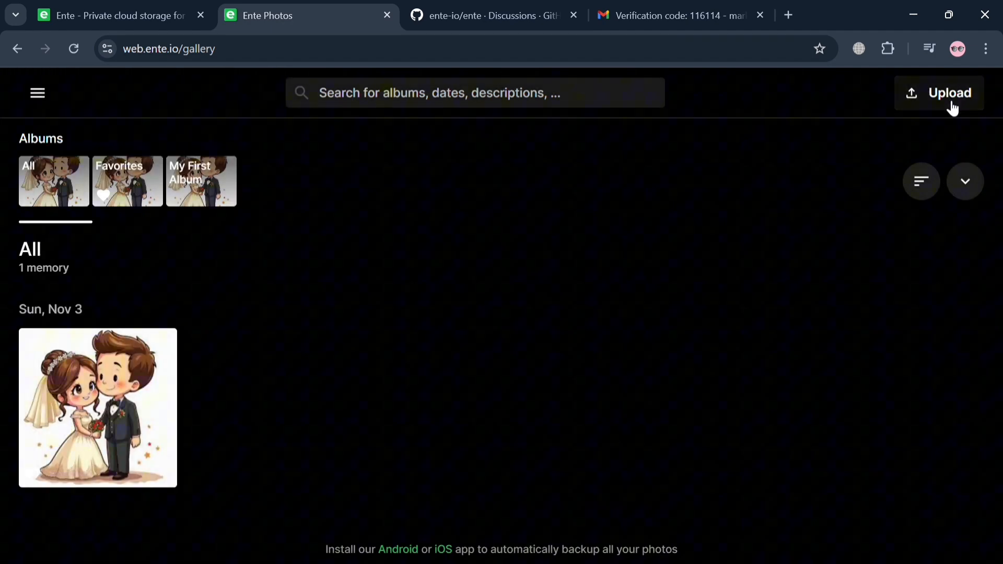
{"action": "left_click", "coordinate": [938, 93]}
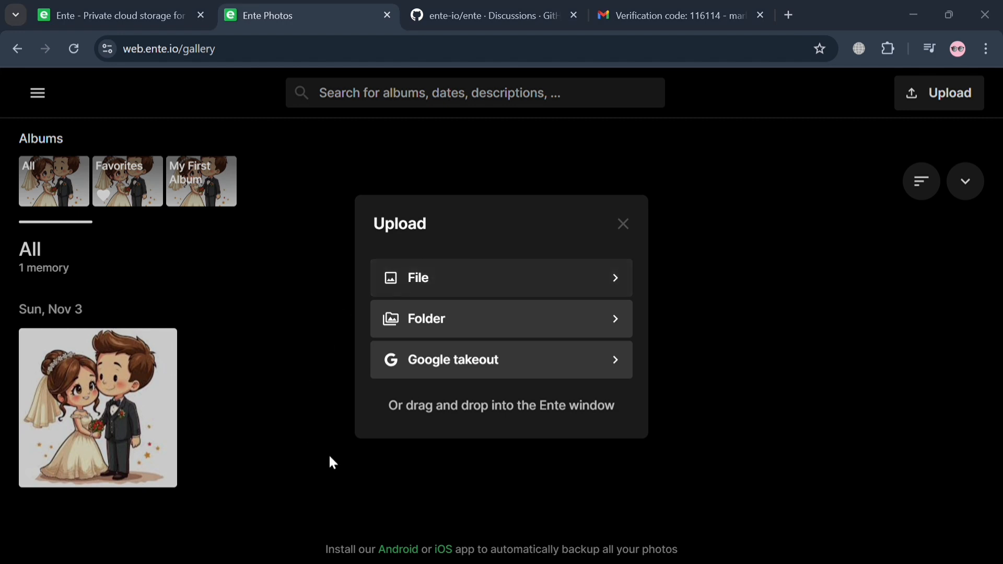
{"action": "mouse_move", "coordinate": [397, 412]}
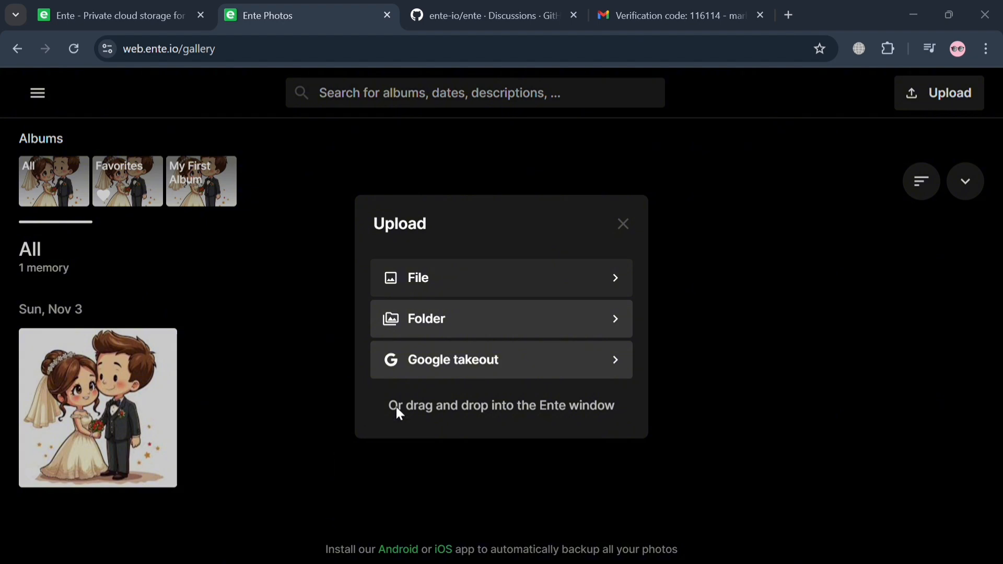
{"action": "mouse_move", "coordinate": [419, 400]}
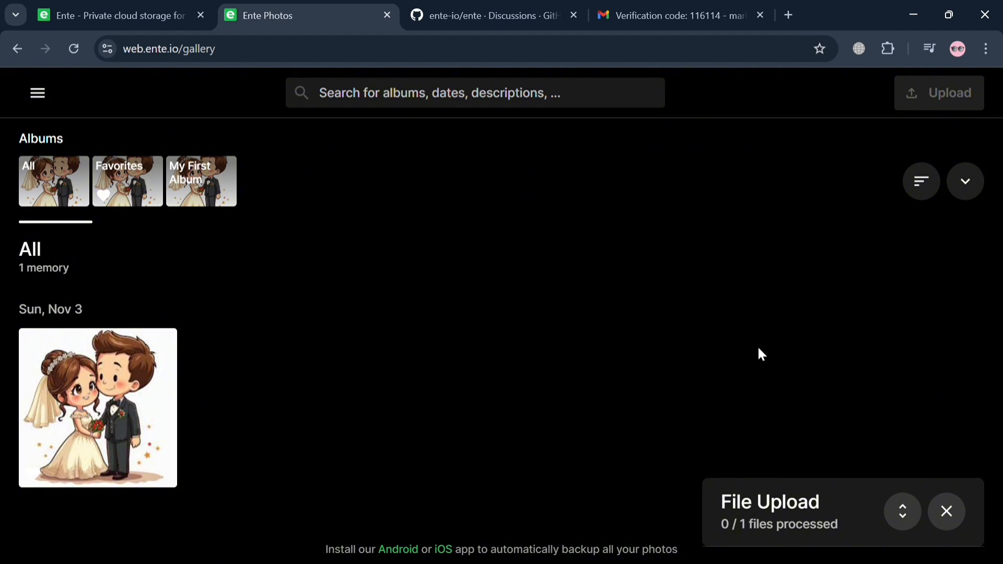
{"action": "mouse_move", "coordinate": [759, 395]}
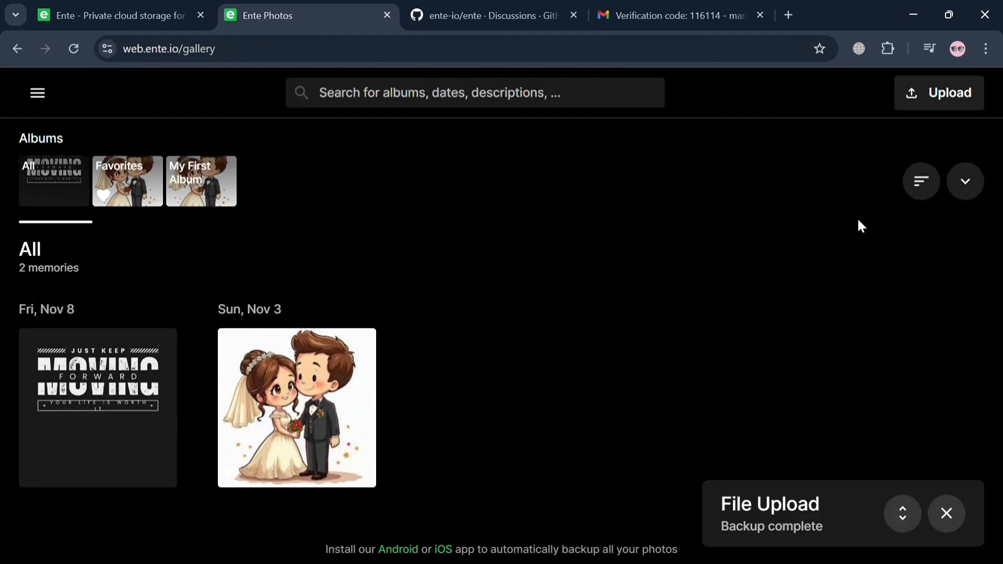
Step: Move the newly uploaded MOVING poster to trash, then view it inside Trash from the sidebar
{"action": "left_click", "coordinate": [97, 407]}
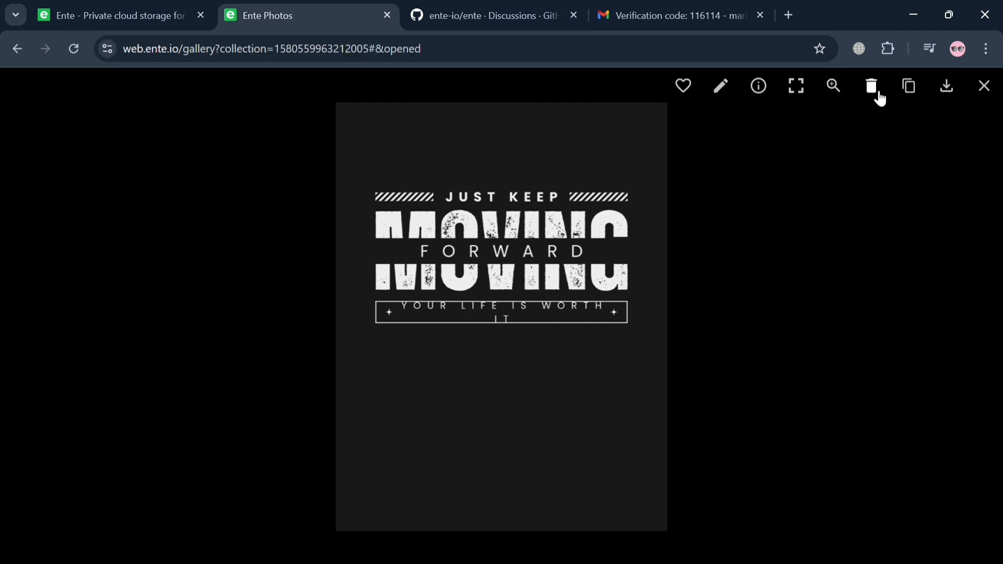
{"action": "left_click", "coordinate": [871, 84]}
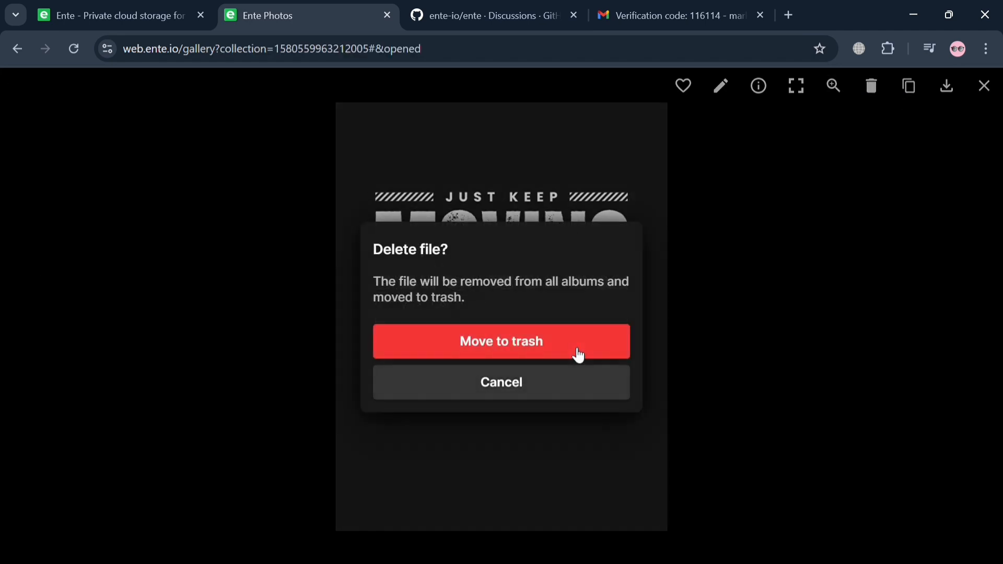
{"action": "left_click", "coordinate": [501, 341]}
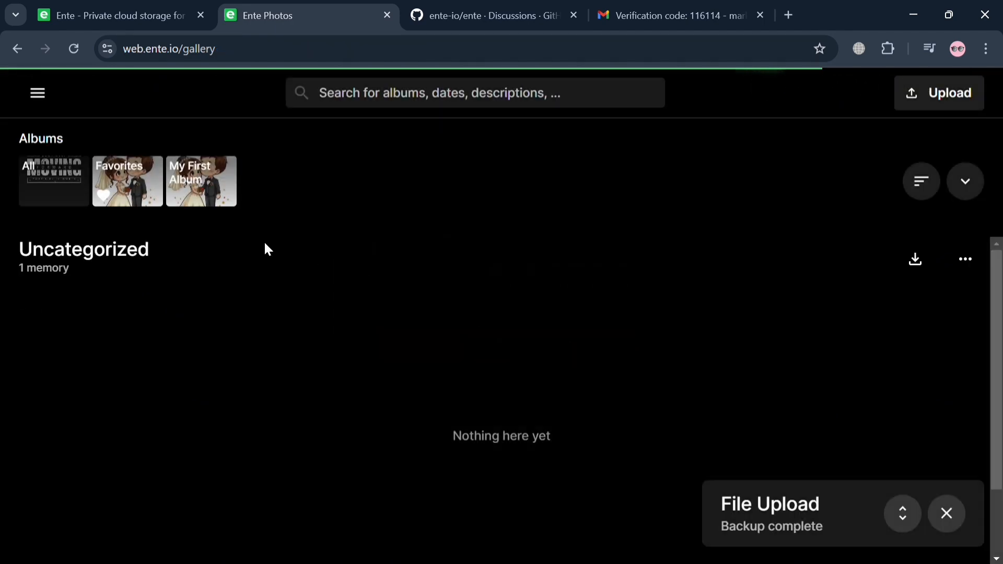
{"action": "left_click", "coordinate": [37, 93]}
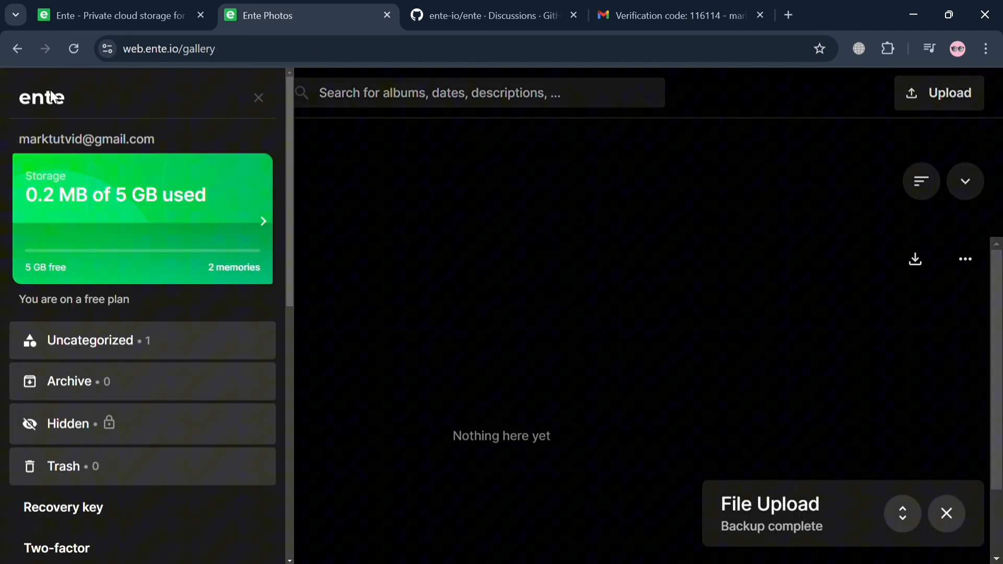
{"action": "scroll", "scroll_direction": "down", "scroll_amount": 3}
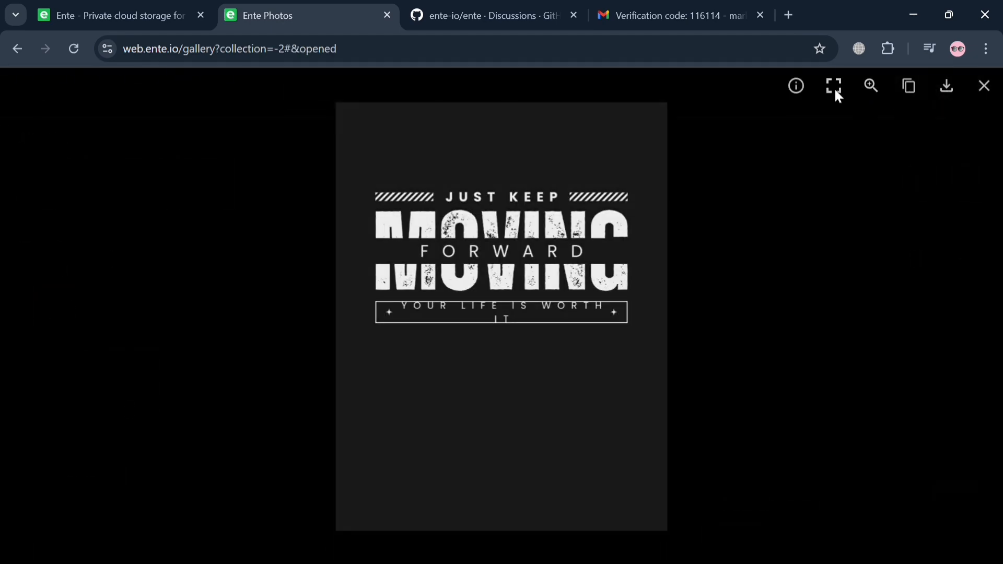
{"action": "mouse_move", "coordinate": [871, 84]}
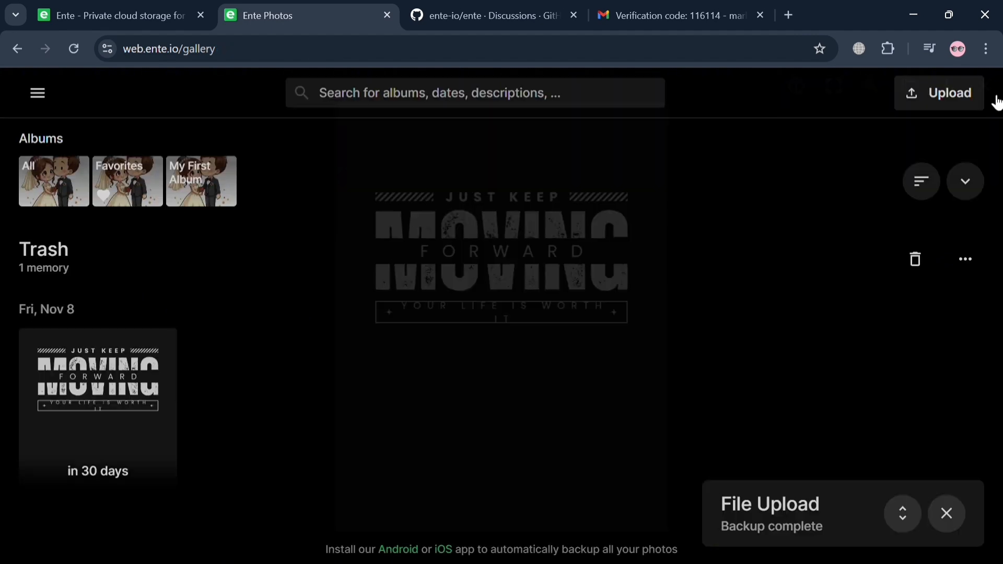
Step: Empty the trash to permanently delete the MOVING poster and return to the All gallery
{"action": "left_click", "coordinate": [965, 259]}
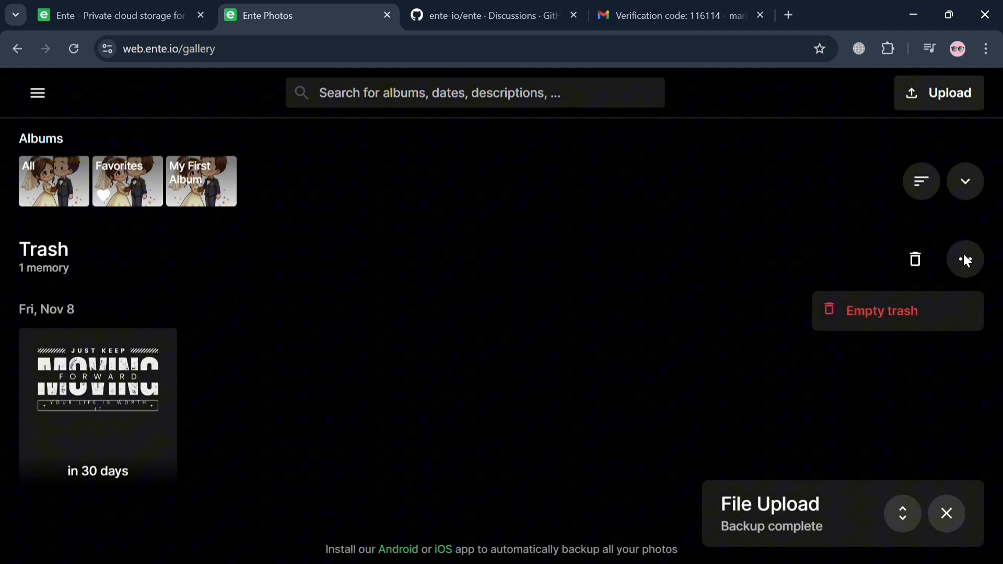
{"action": "left_click", "coordinate": [880, 311]}
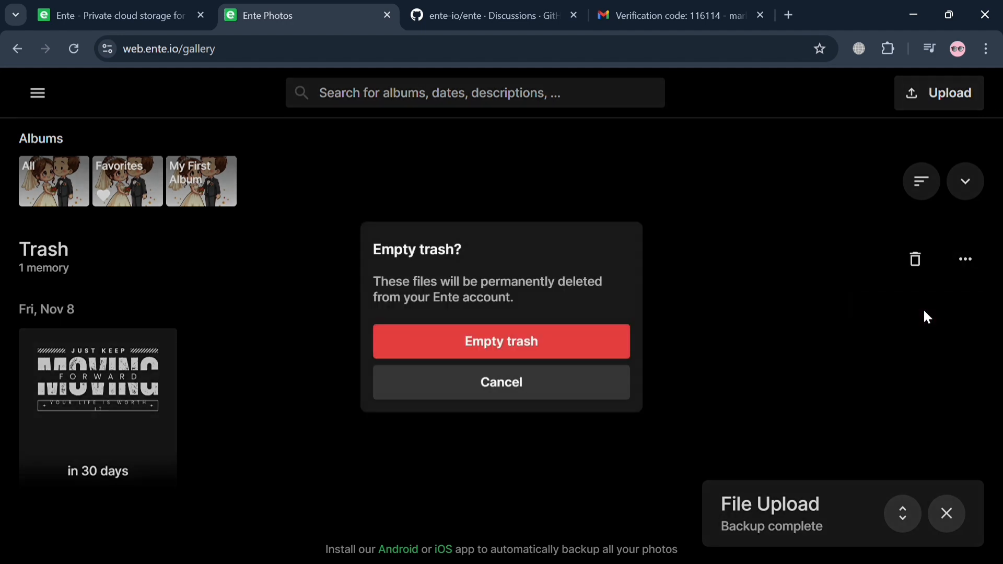
{"action": "left_click", "coordinate": [500, 340]}
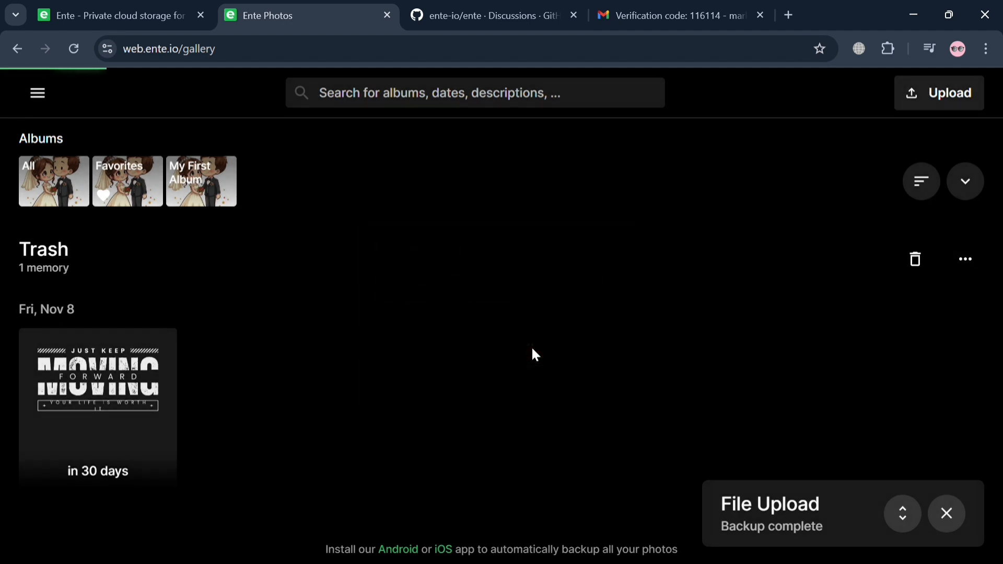
{"action": "left_click", "coordinate": [54, 181]}
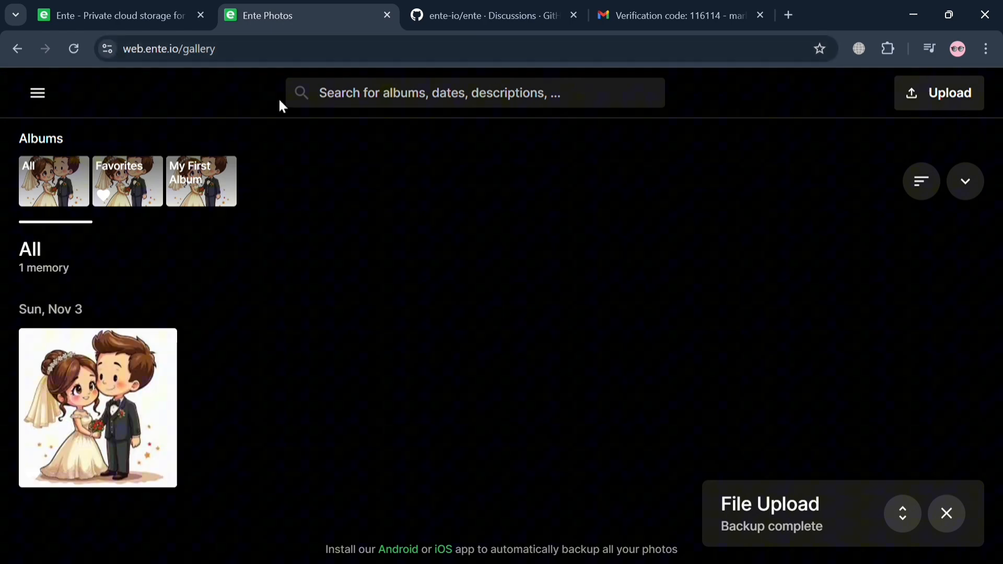
Step: From the Storage card, show the Choose your plan dialog with Monthly prices selected
{"action": "left_click", "coordinate": [37, 93]}
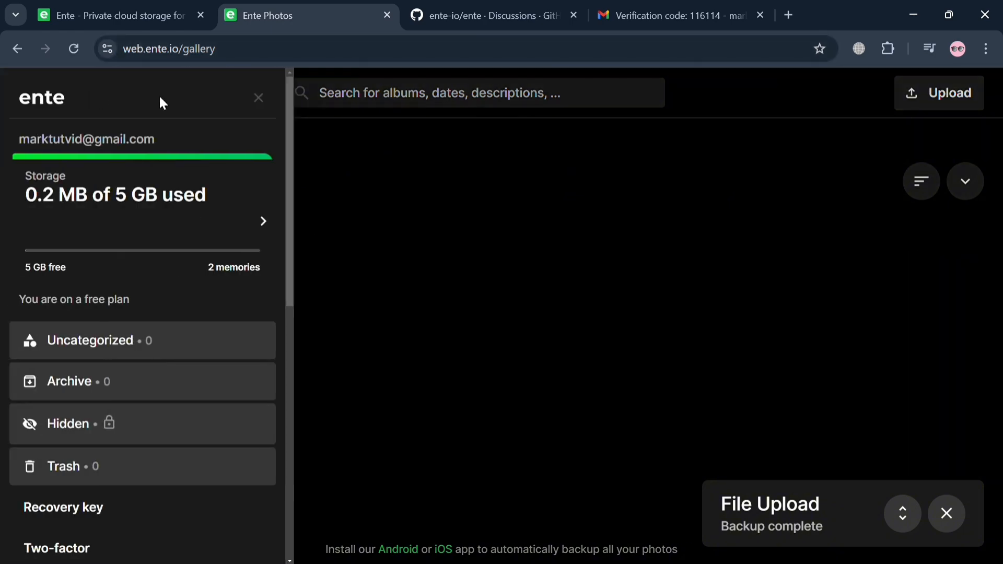
{"action": "left_click", "coordinate": [141, 192]}
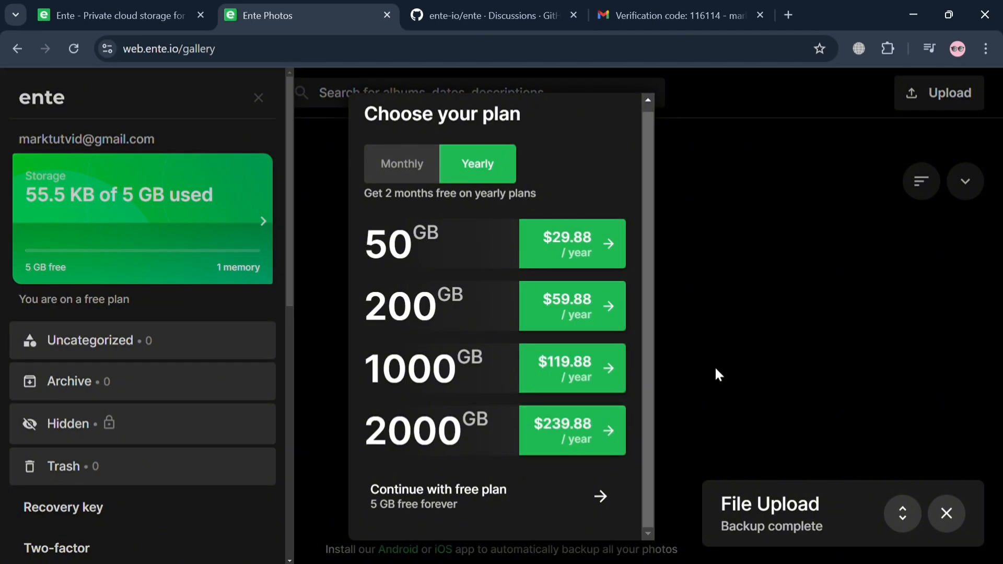
{"action": "left_click", "coordinate": [401, 164]}
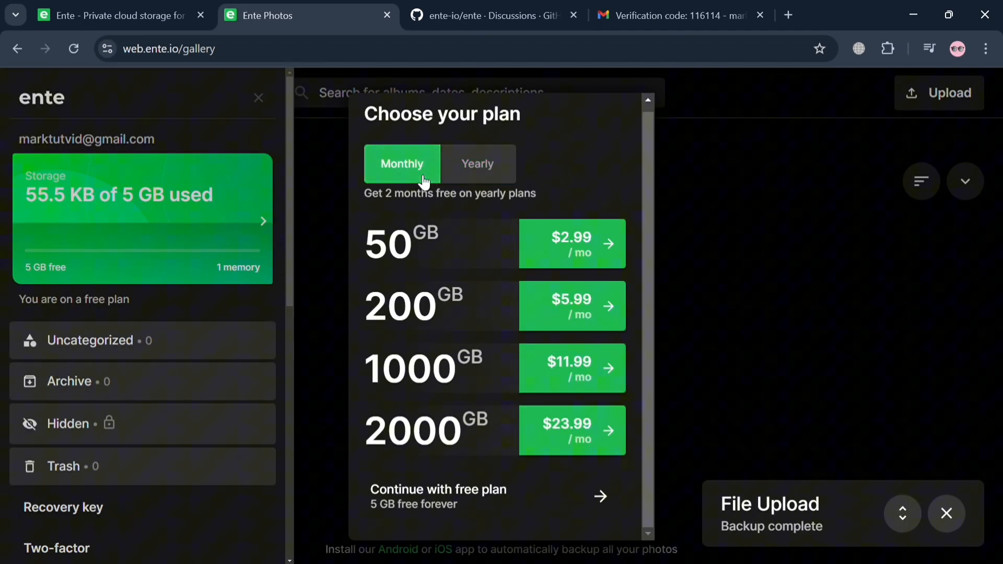
{"action": "mouse_move", "coordinate": [916, 87]}
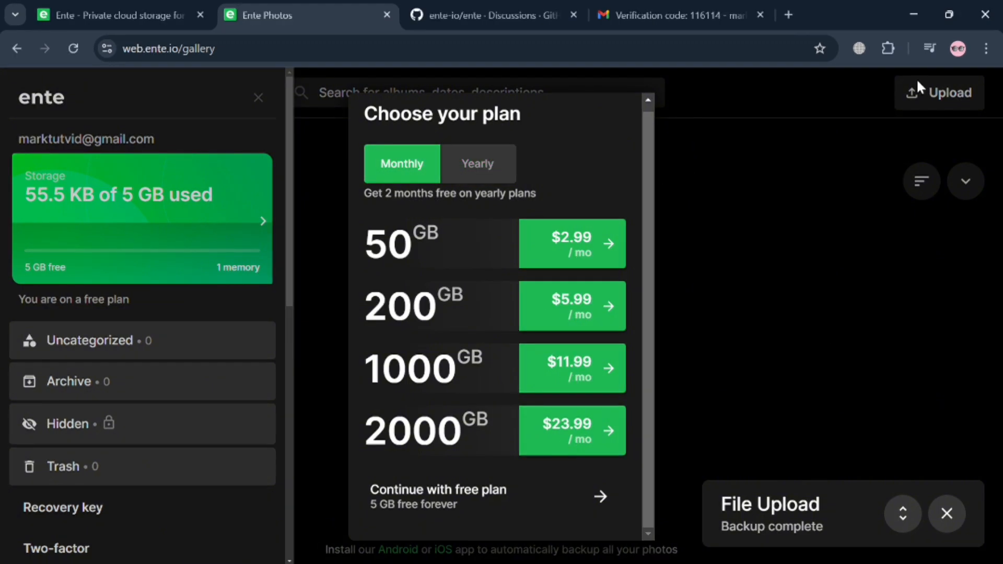